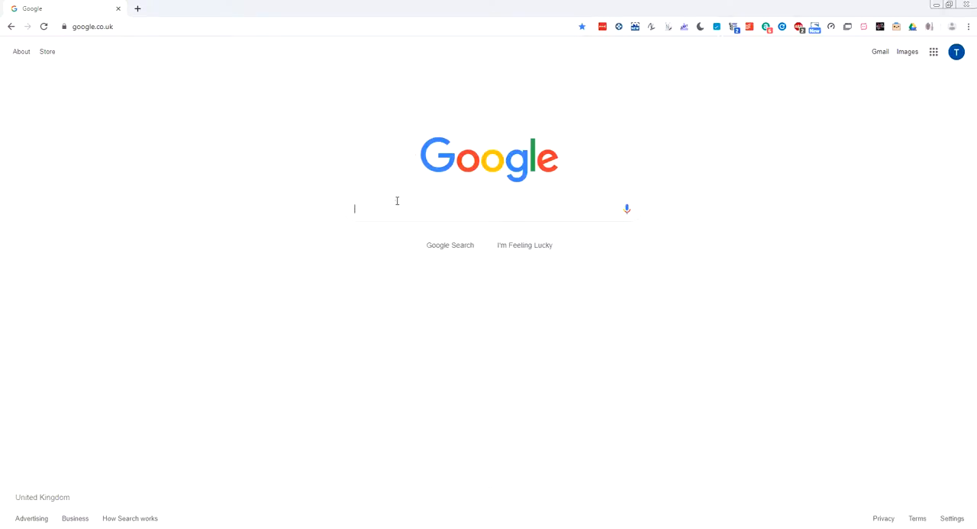
Step: Search 'apache ant' and download apache-ant-1.9.14-bin.zip from the Binary Distributions page
text(apache ant)
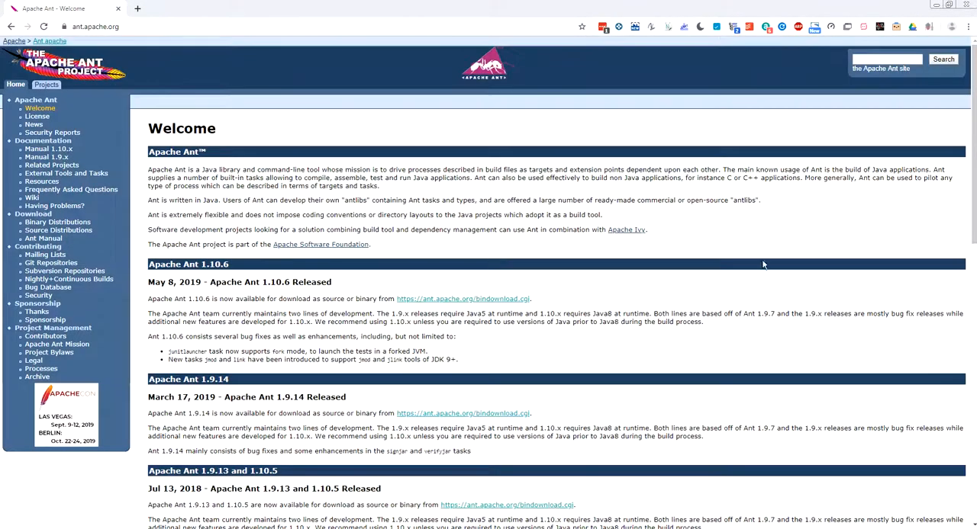
scroll(down, 3)
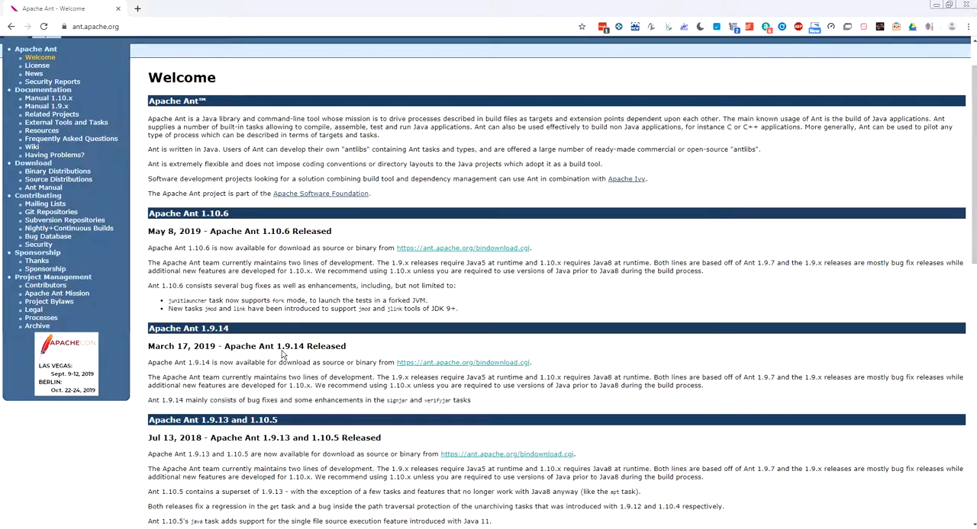
click(462, 247)
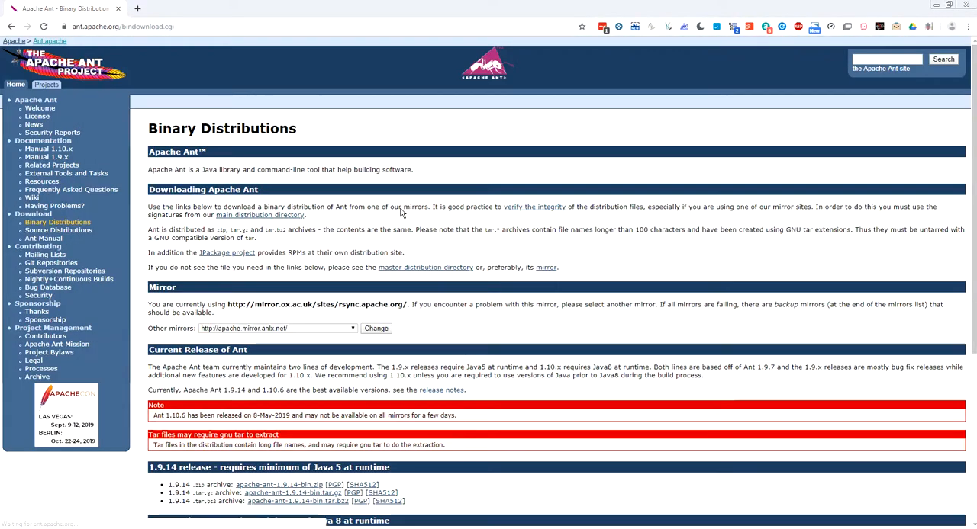
scroll(down, 3)
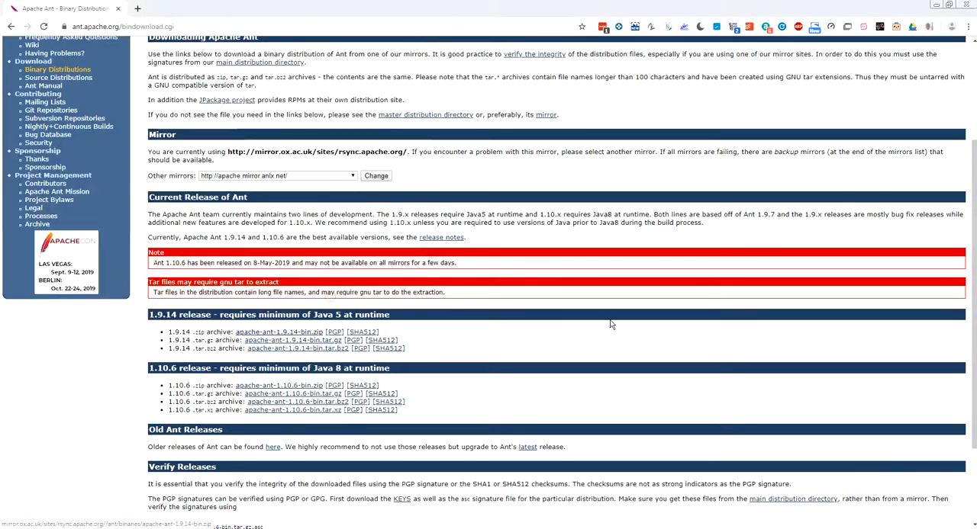
click(279, 331)
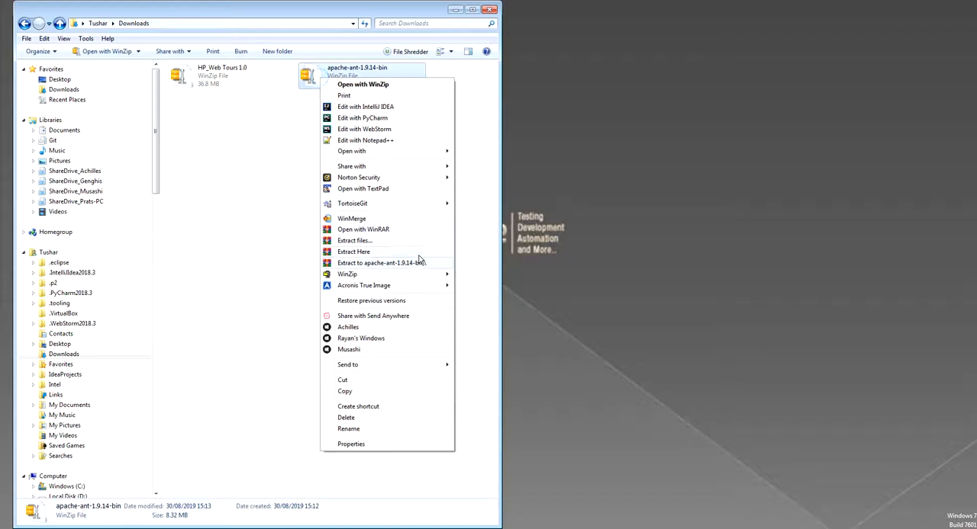
Step: Extract apache-ant-1.9.14-bin.zip in Downloads, select the extracted folder, and go to C:\
click(353, 252)
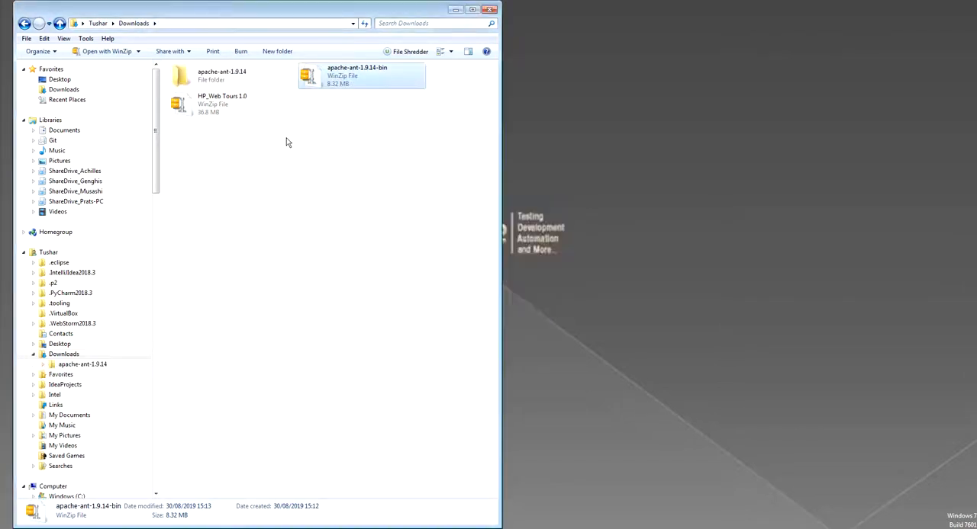
click(222, 74)
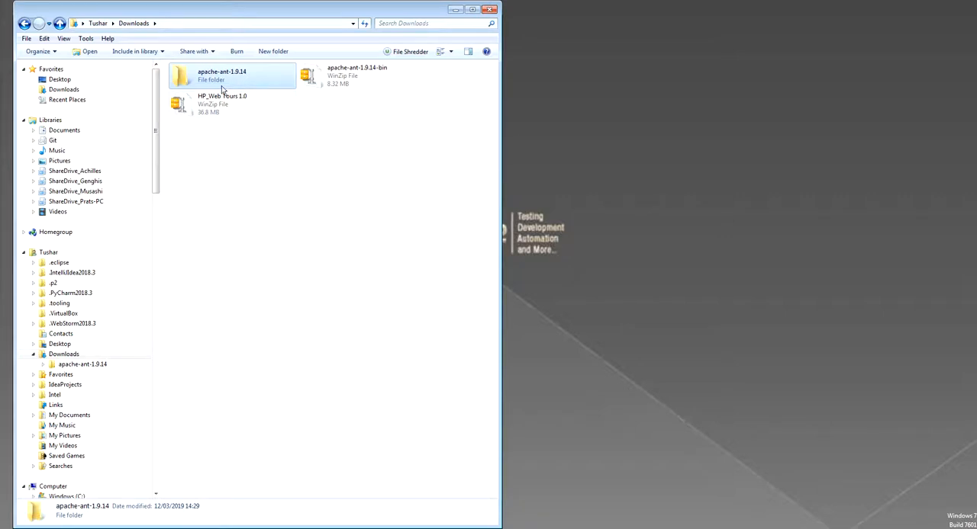
mouse_move(185, 79)
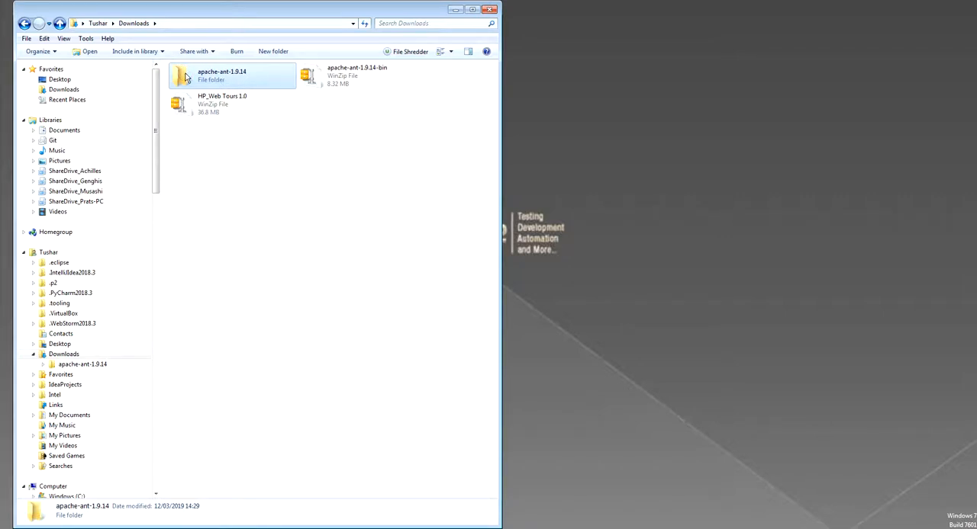
mouse_move(234, 235)
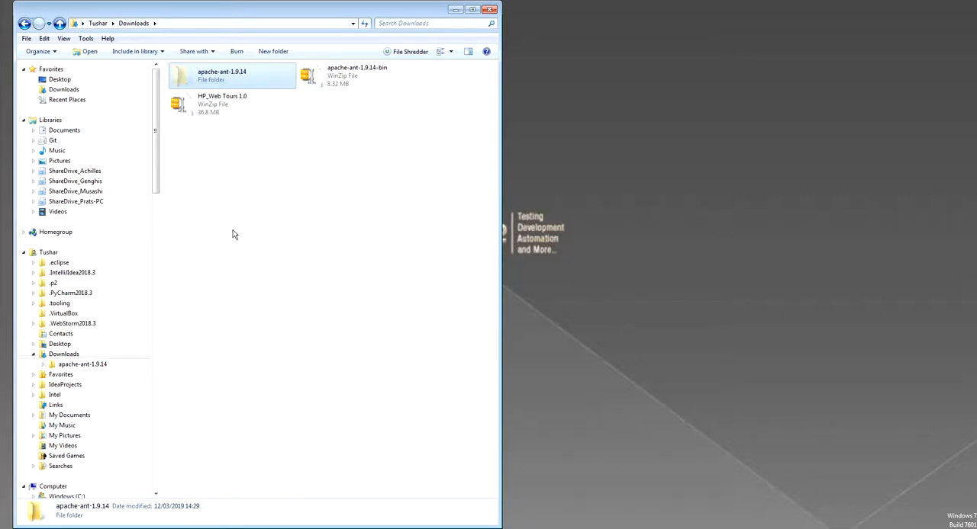
click(67, 298)
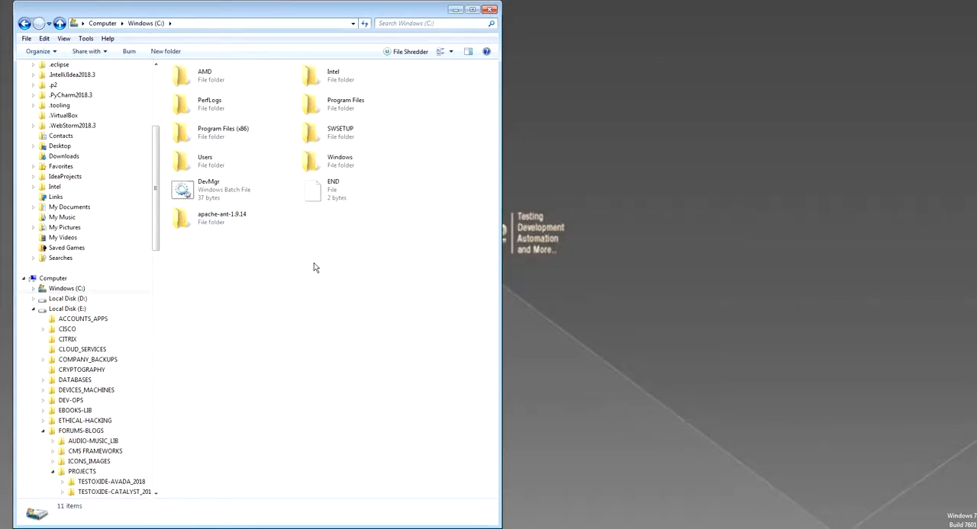
Step: Create an ANT folder in C:\, move apache-ant-1.9.14 into it, and open ANT
right_click(313, 267)
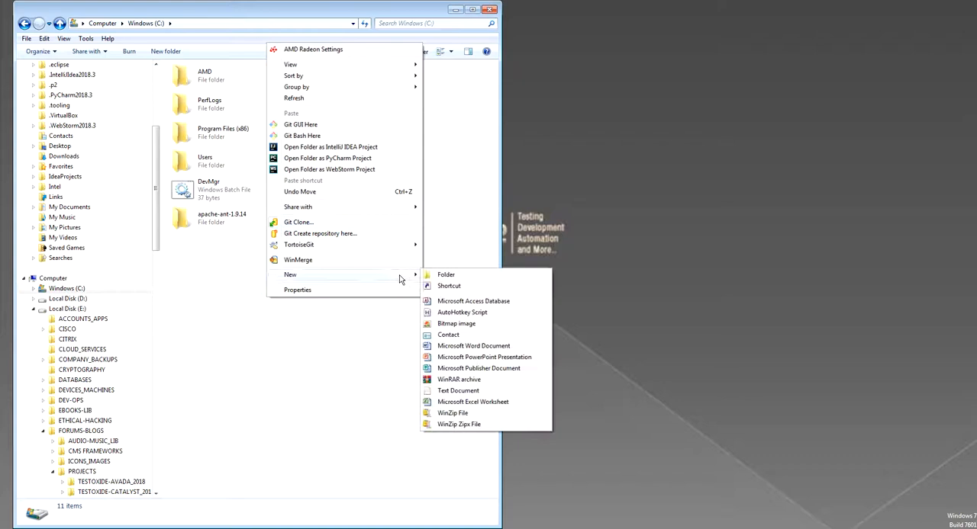
click(445, 275)
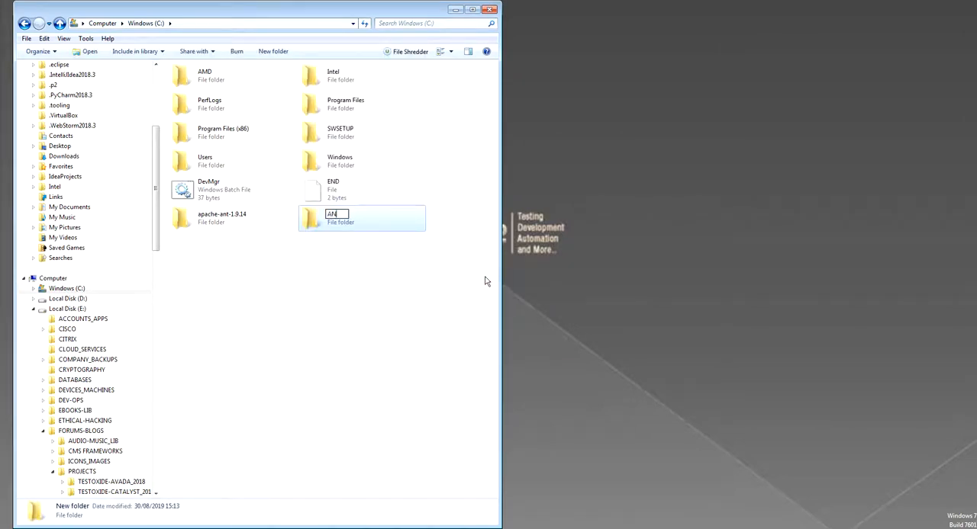
text(T)
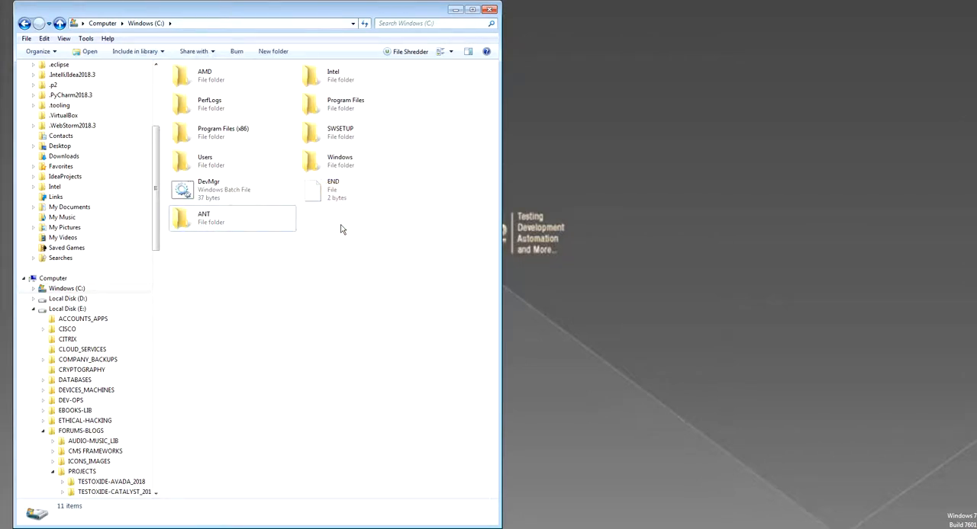
right_click(290, 187)
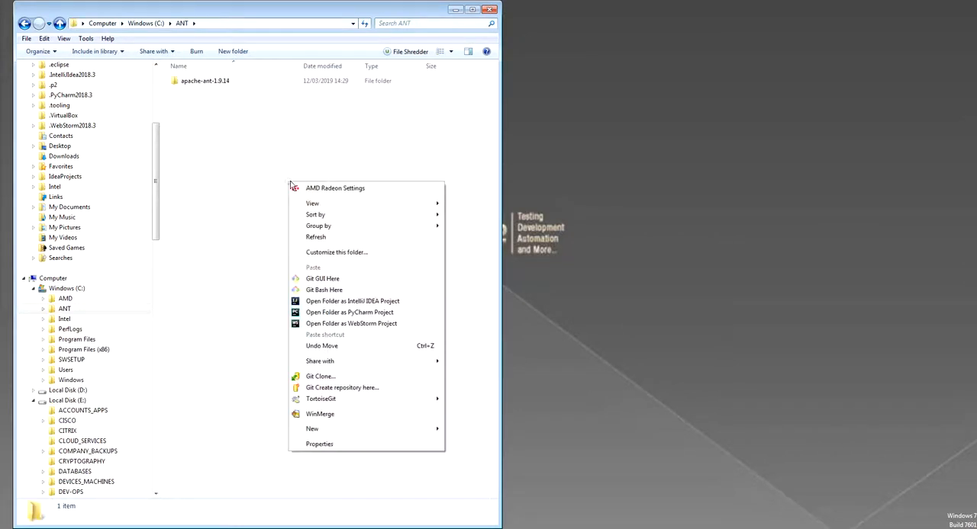
double_click(204, 80)
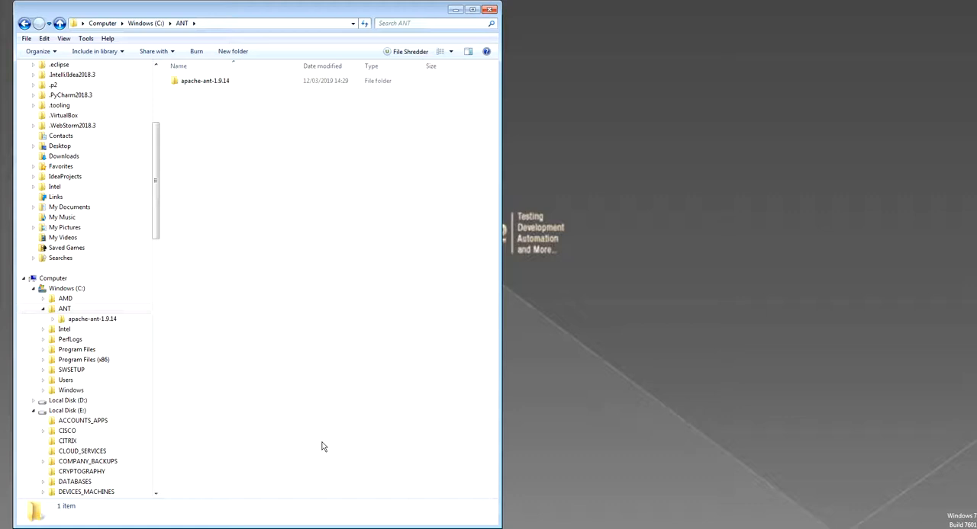
mouse_move(331, 429)
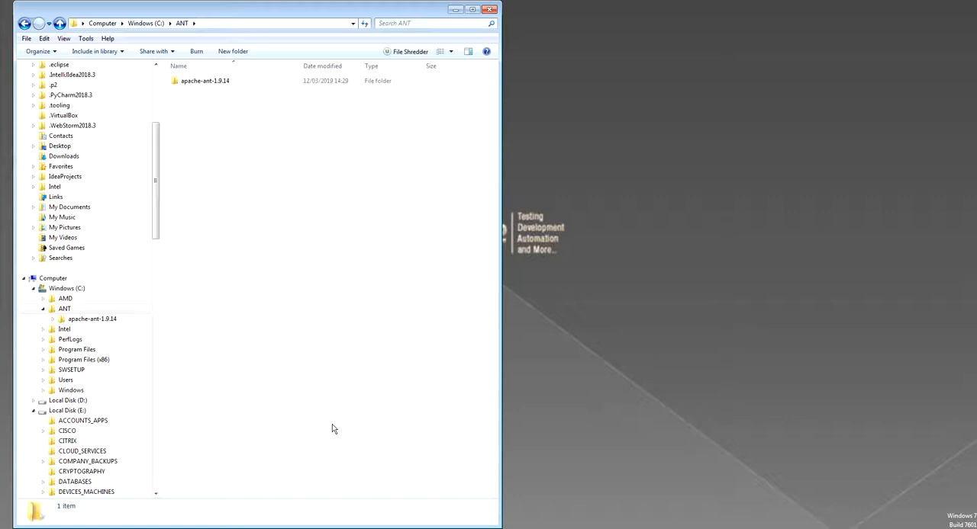
Step: Reach the Environment Variables list through System's Advanced system settings
click(8, 517)
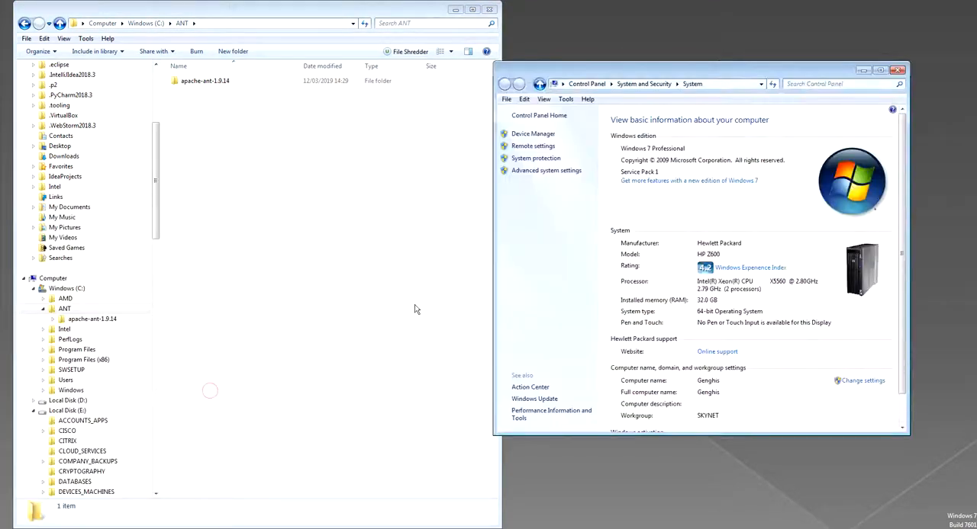
click(545, 170)
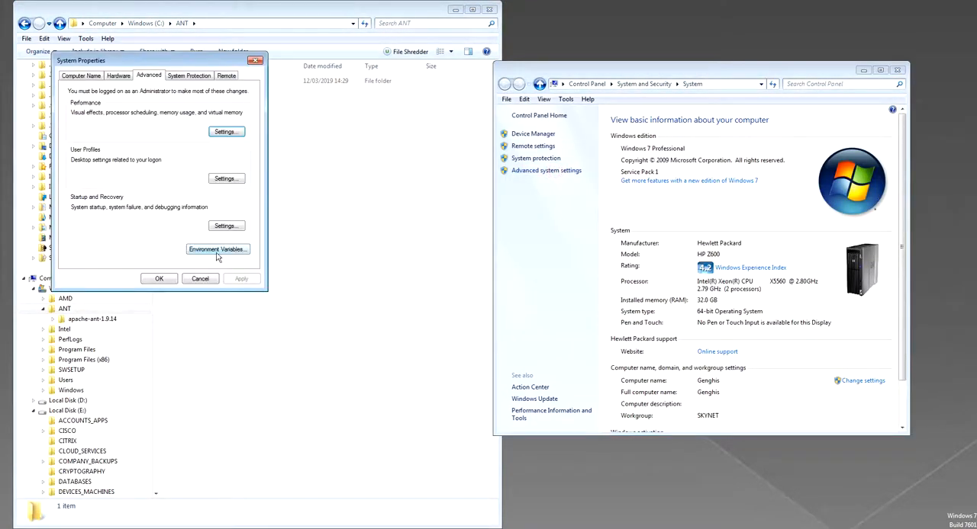
click(217, 249)
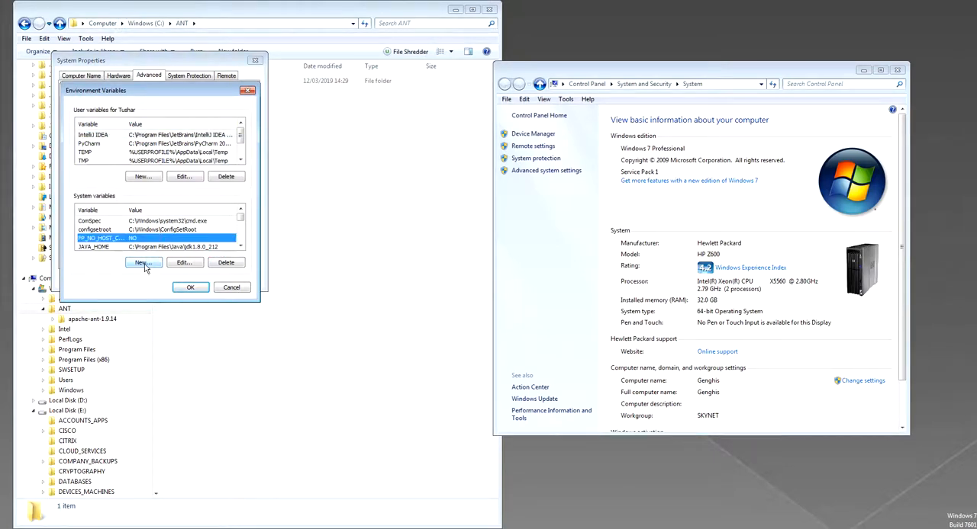
Step: Create system variable ANT_HOME with value C:\ANT\apache-ant-1.9.14
click(143, 262)
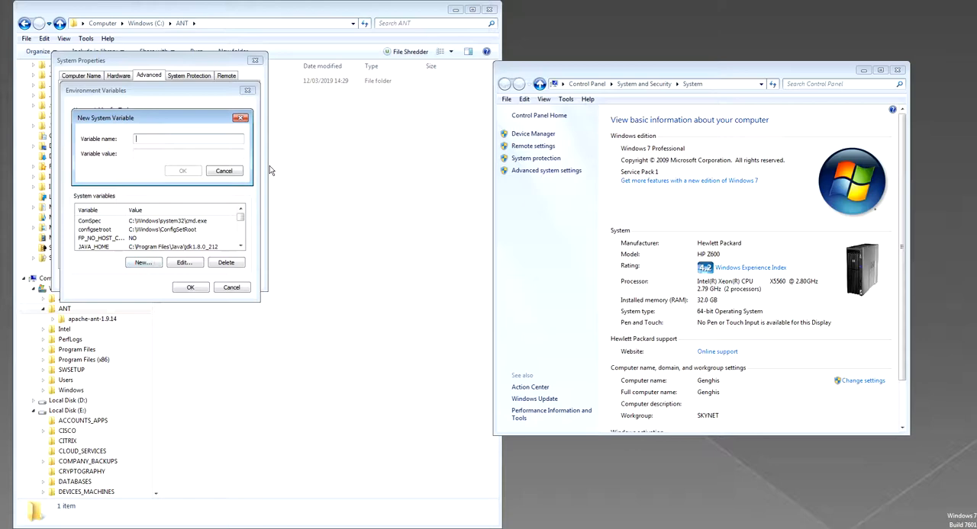
text(ANT)
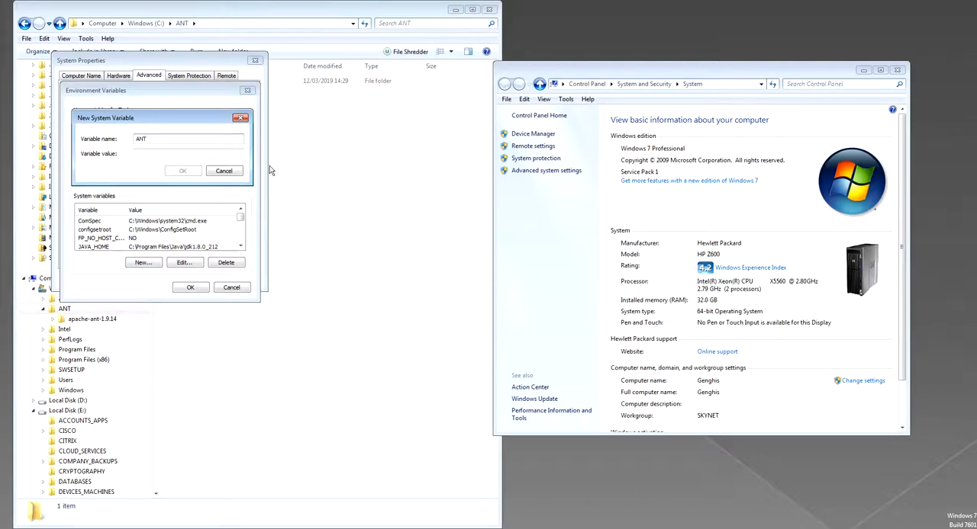
text(_HOME)
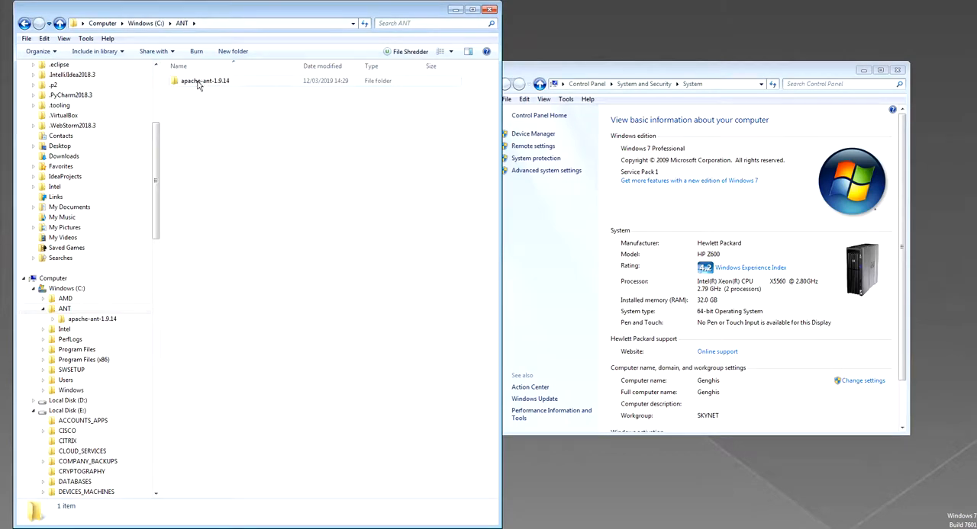
double_click(206, 80)
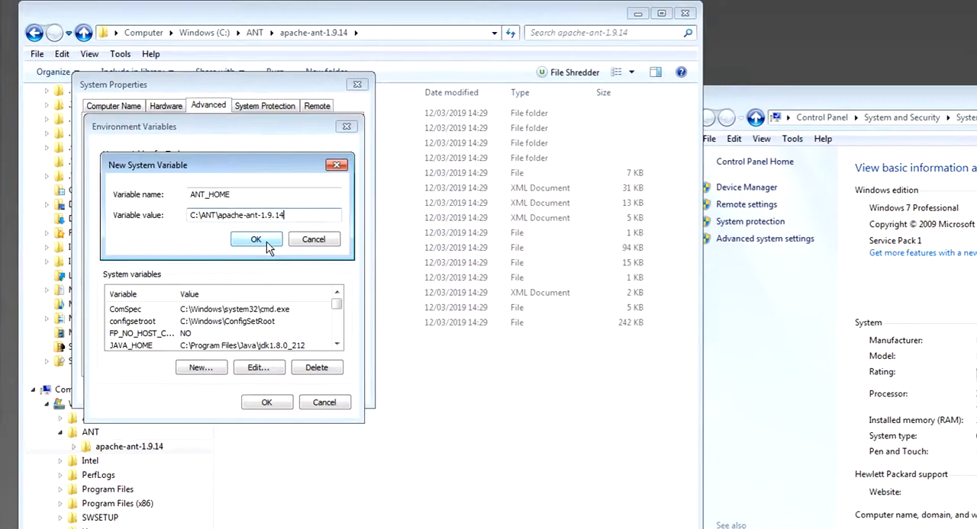
click(256, 238)
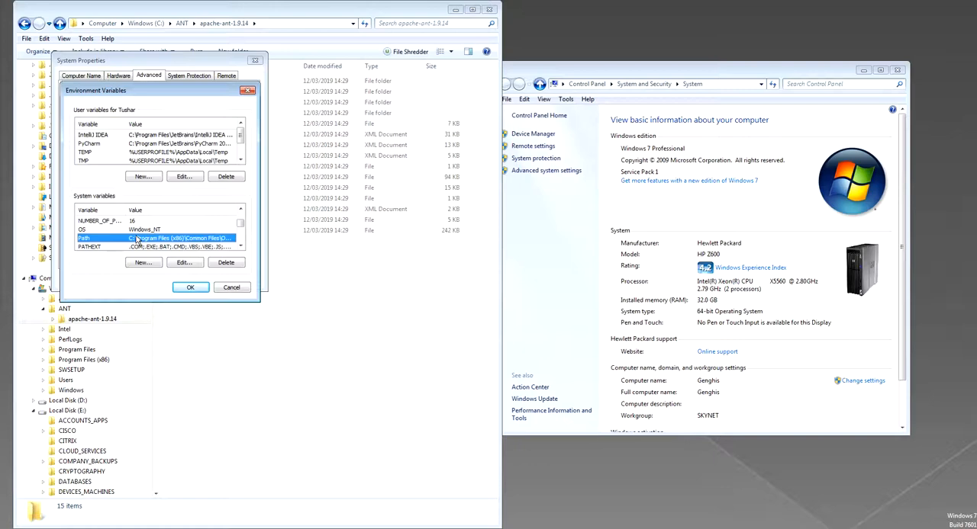
click(183, 263)
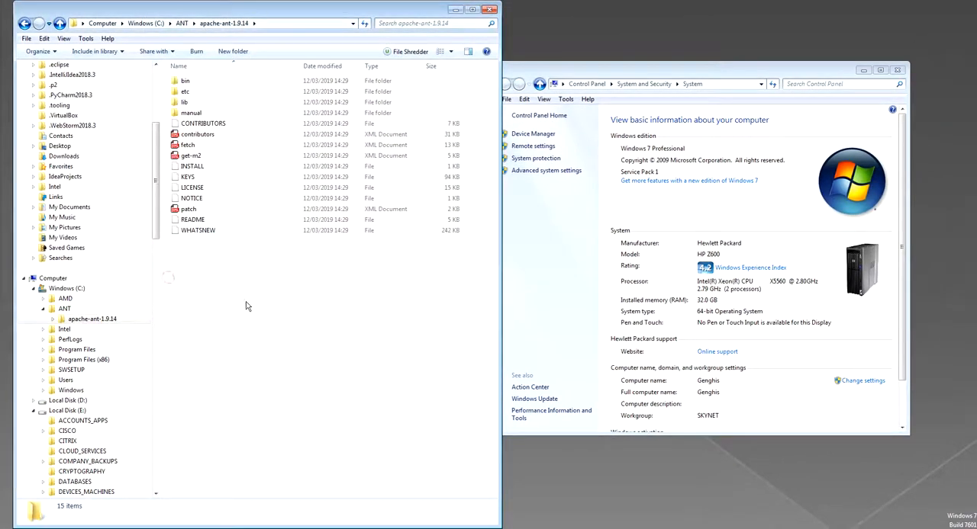
Step: Run 'ant -version' in Command Prompt to confirm Ant 1.9.14, then close it
click(897, 70)
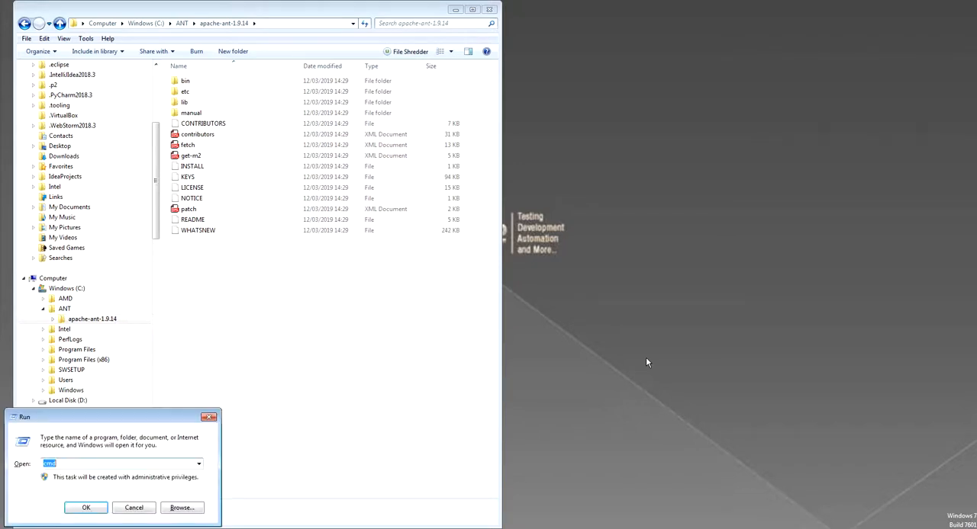
click(85, 507)
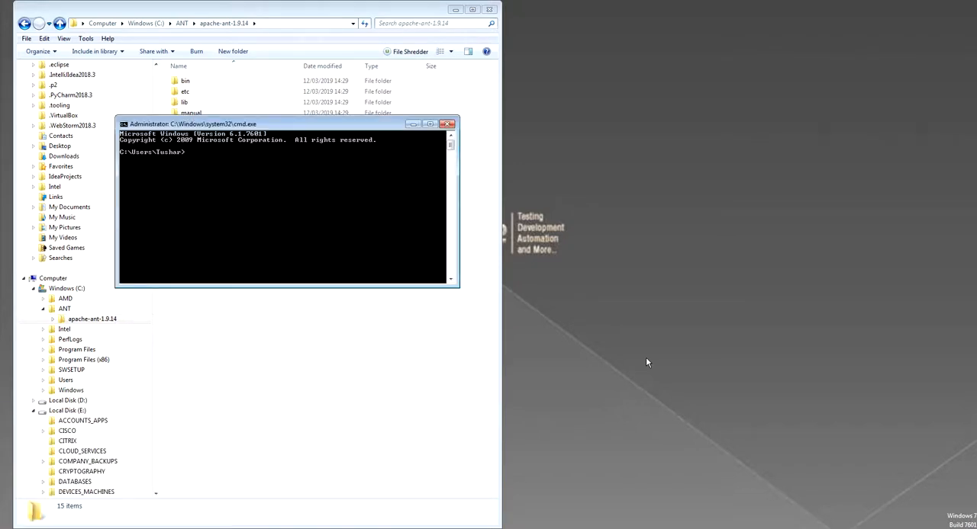
text(ant -)
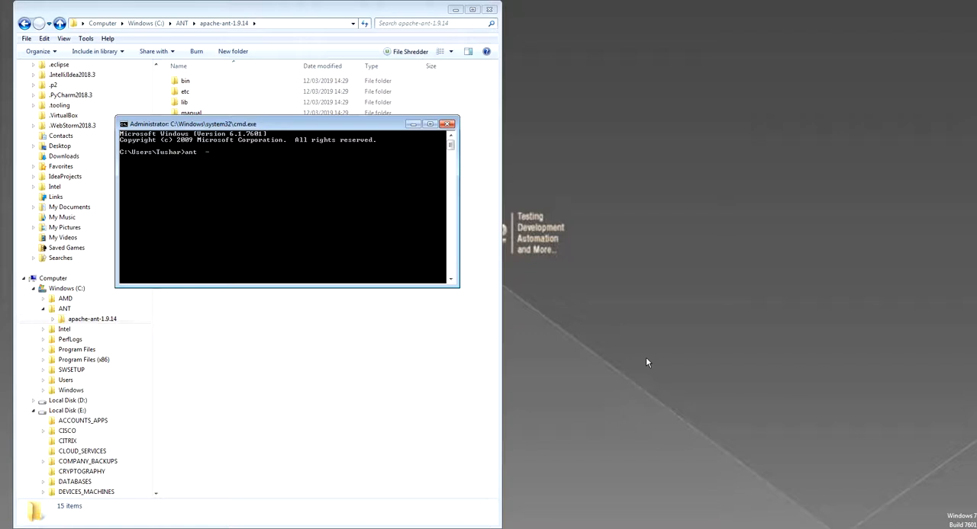
key(Return)
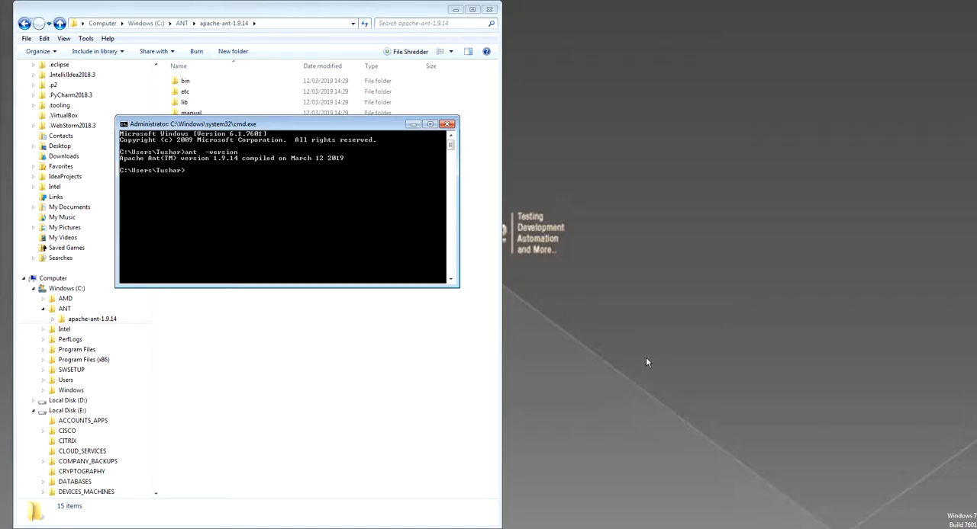
mouse_move(603, 207)
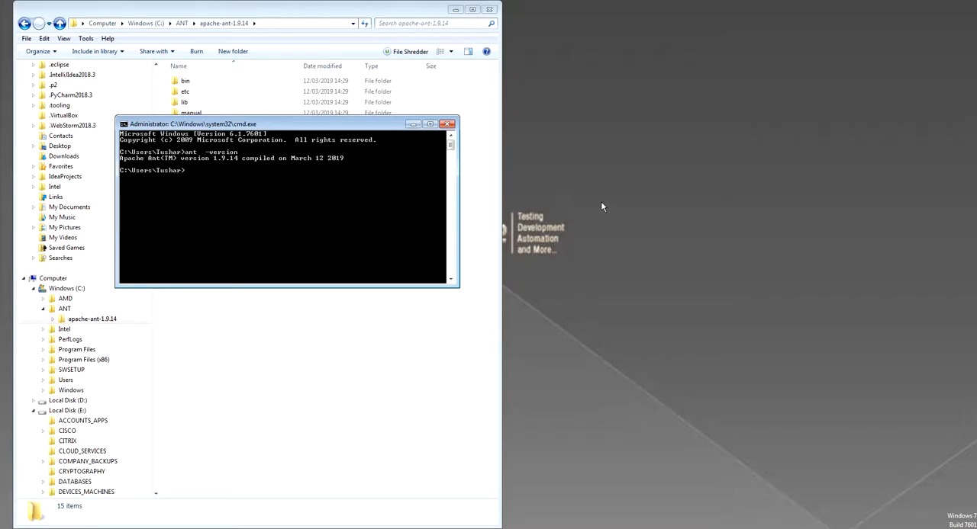
click(447, 123)
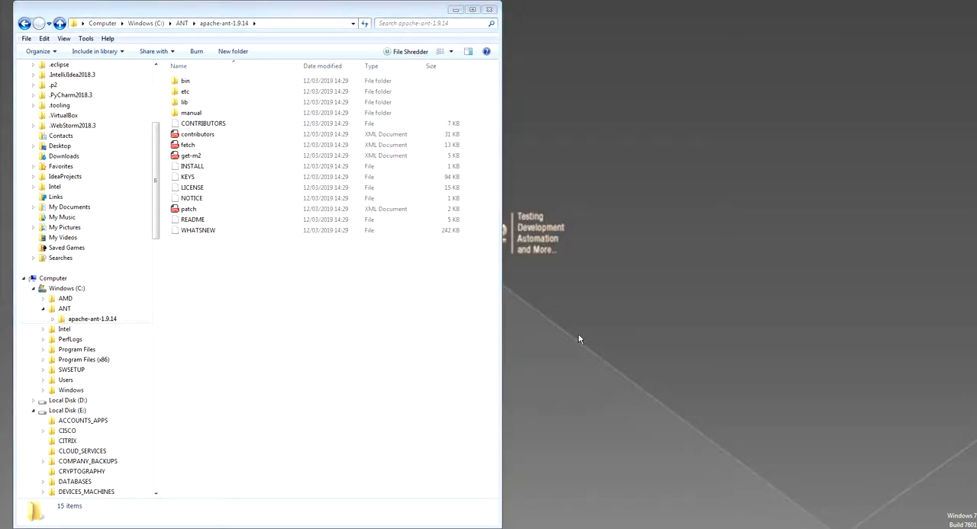
mouse_move(629, 151)
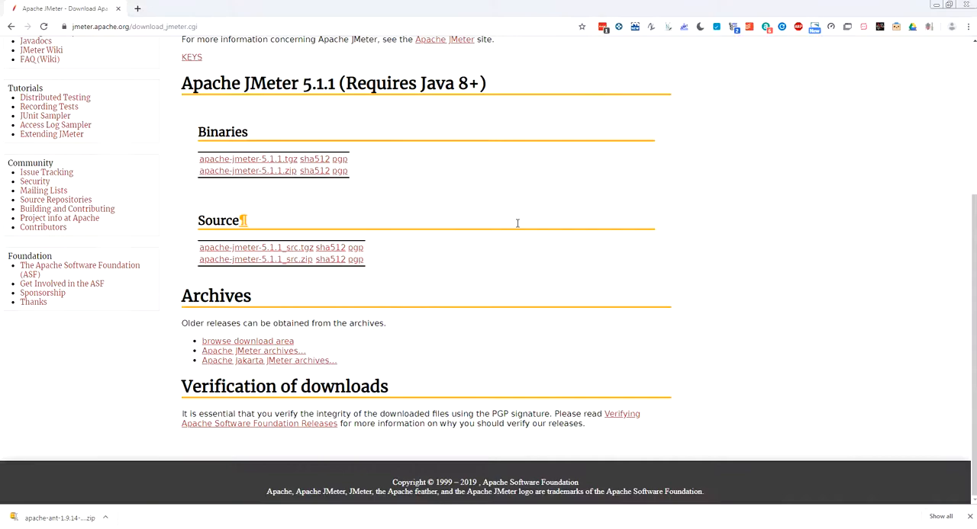
Step: Save apache-jmeter-5.1.1_src.zip to Downloads and select it in Explorer
scroll(up, 3)
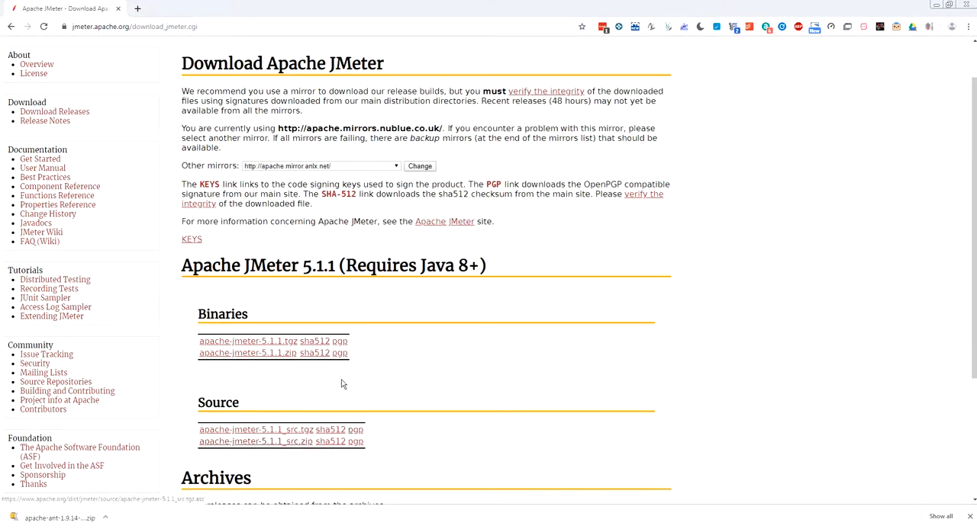
mouse_move(245, 454)
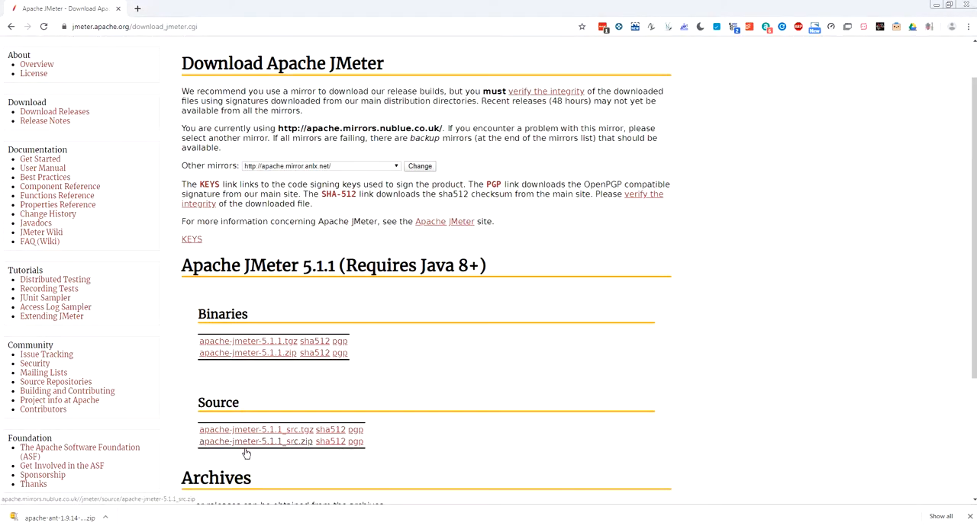
click(256, 442)
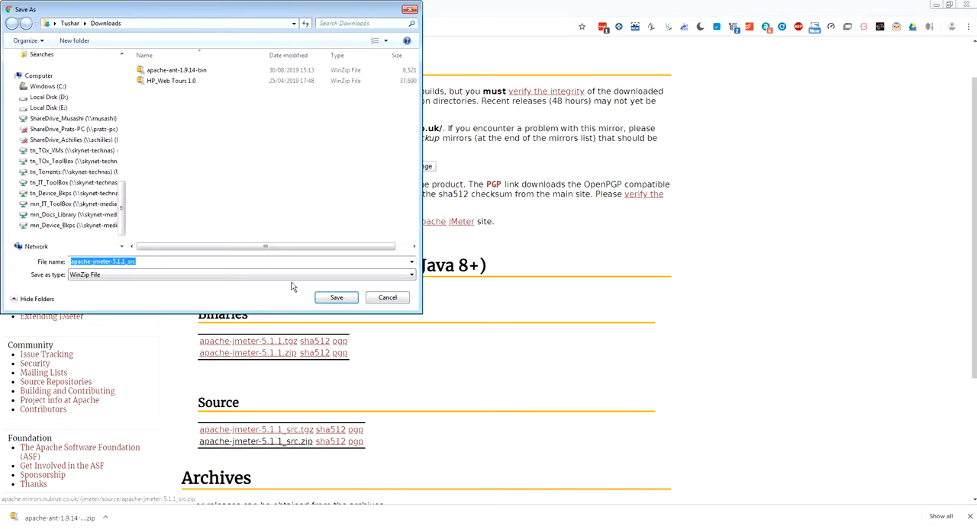
click(336, 298)
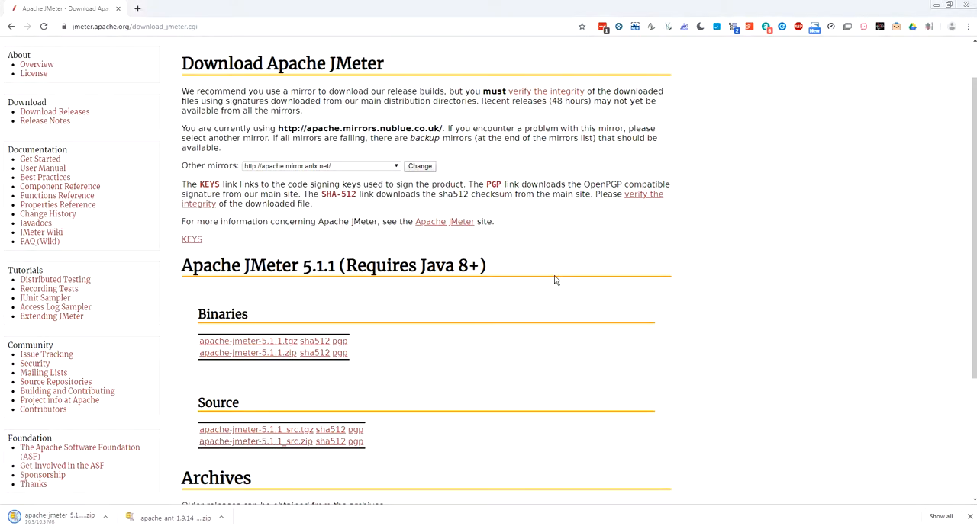
mouse_move(616, 231)
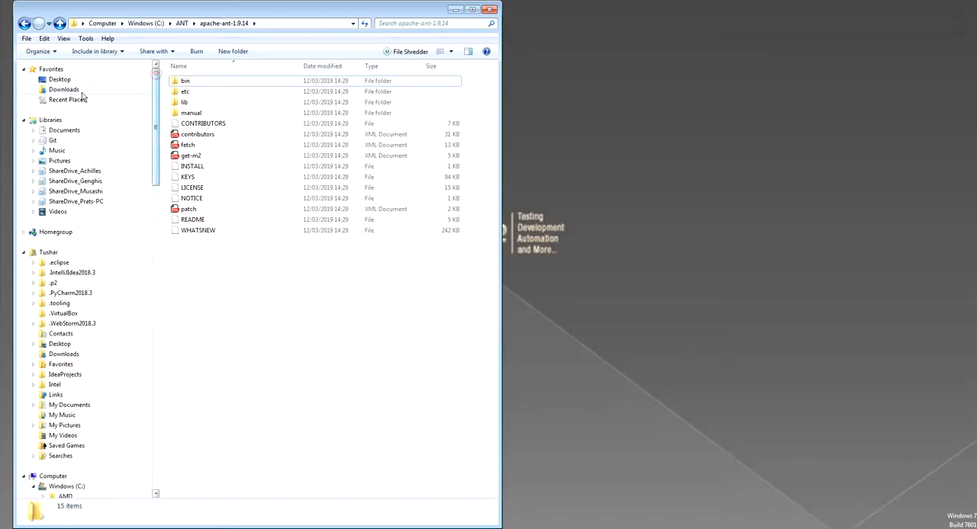
click(63, 89)
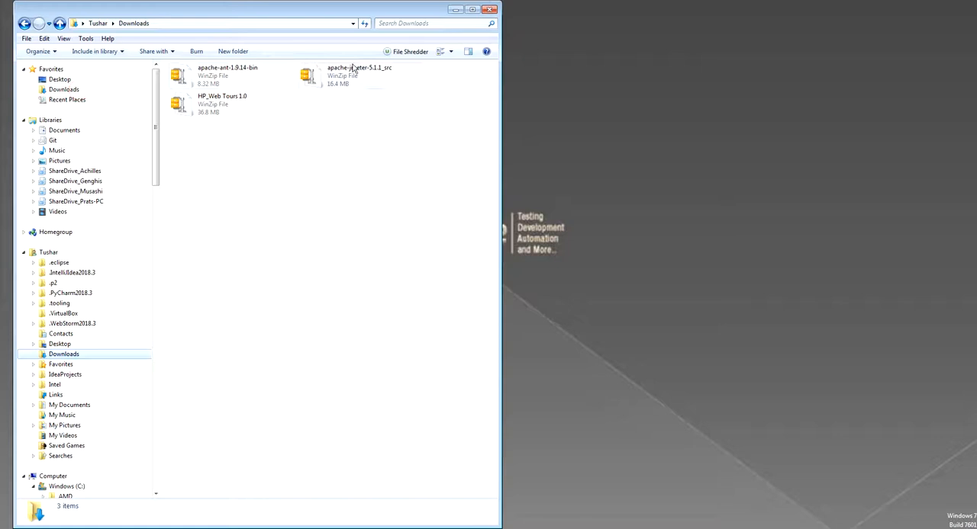
click(359, 76)
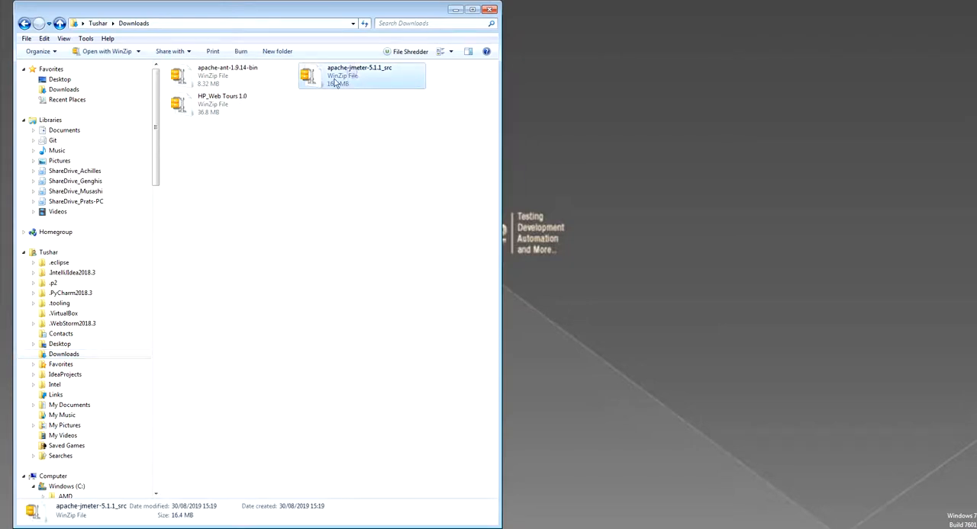
Step: Extract the JMeter source zip and move the apache-jmeter-5.1.1 folder to C:\
right_click(359, 75)
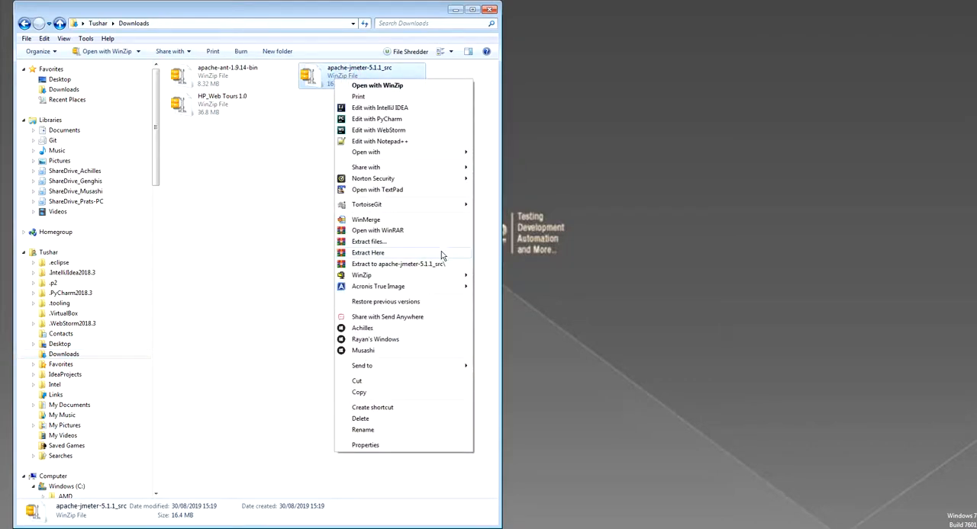
click(368, 252)
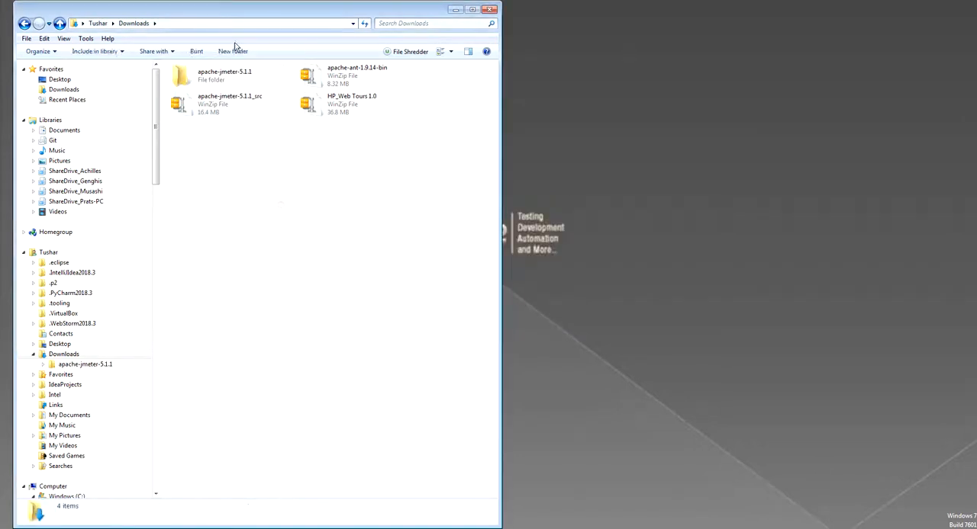
double_click(224, 75)
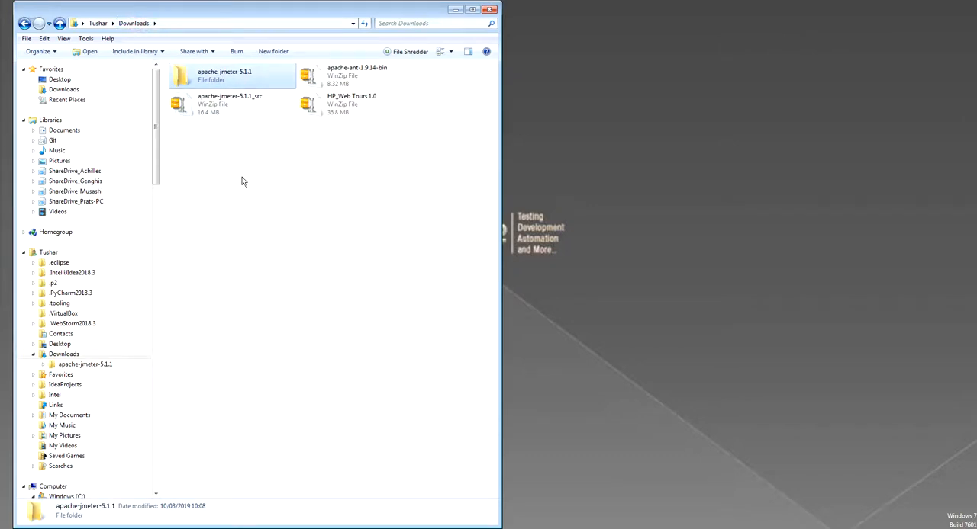
mouse_move(222, 174)
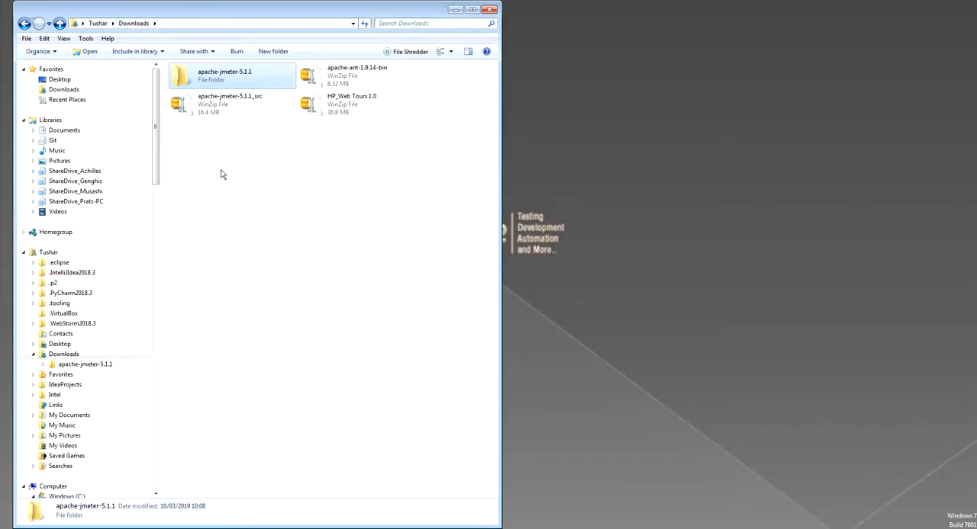
click(224, 75)
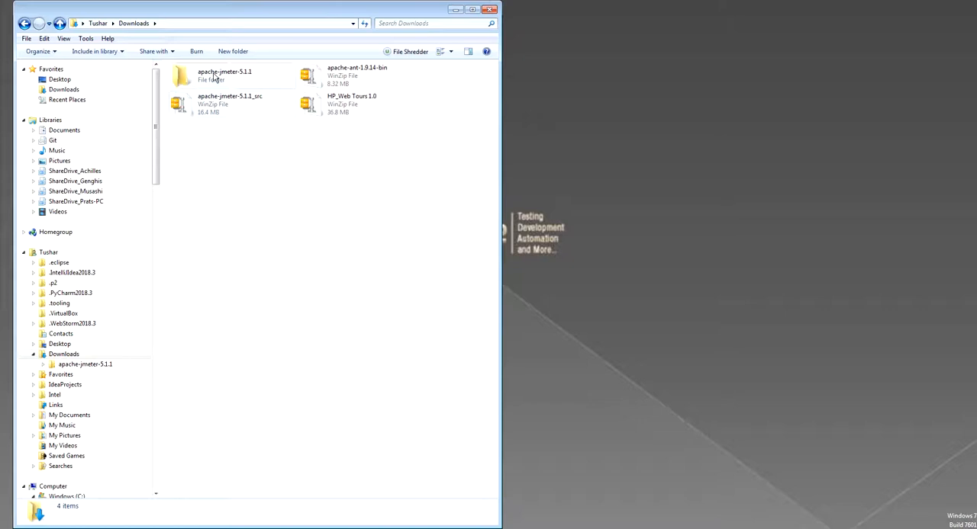
click(225, 75)
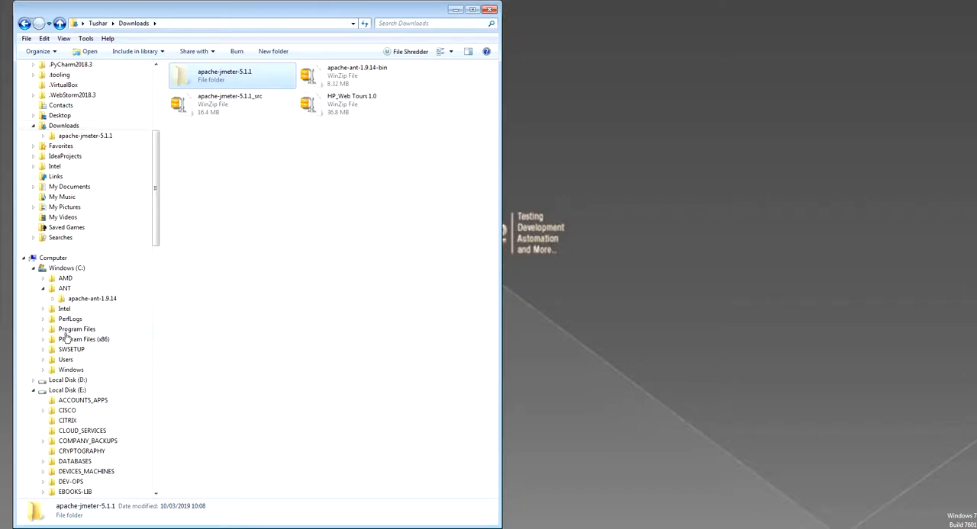
click(67, 268)
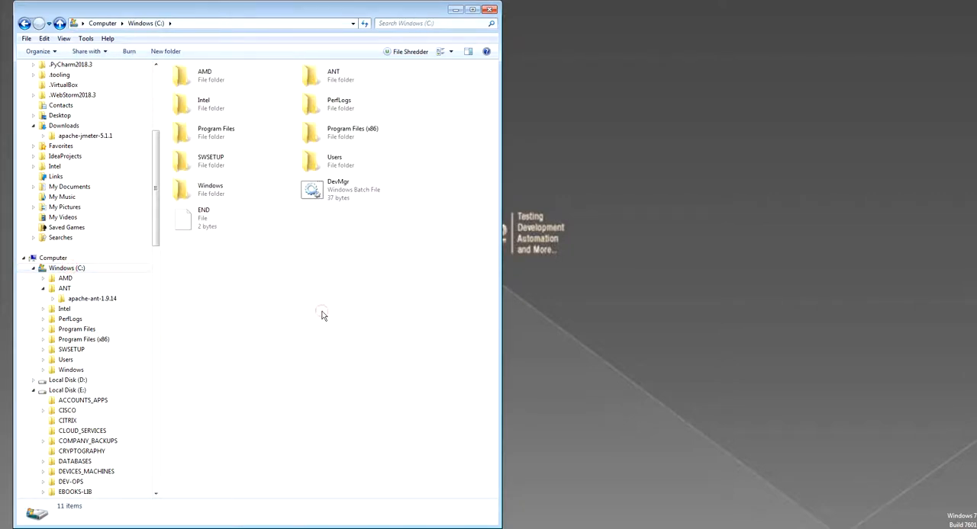
click(362, 219)
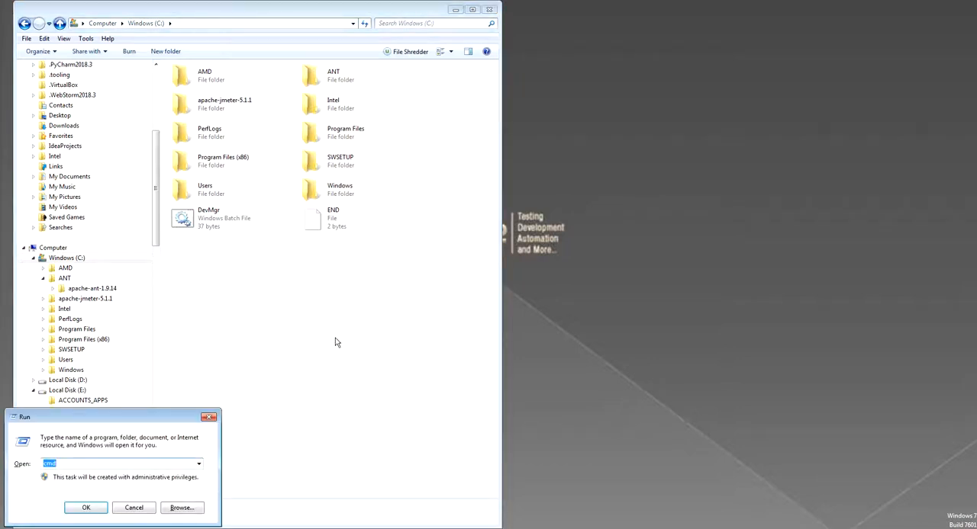
Step: Run 'java -version' to confirm Java 1.8.0_212, then close Command Prompt
click(85, 507)
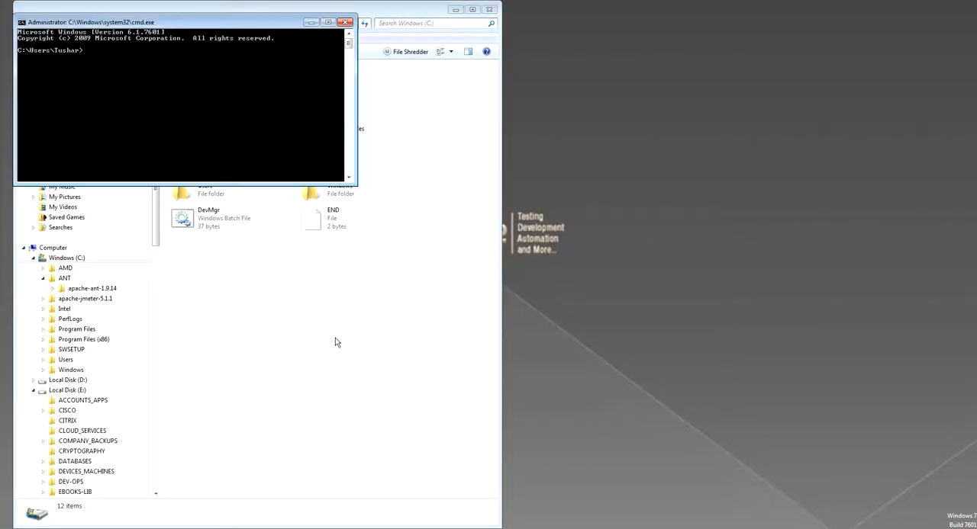
text(java -version)
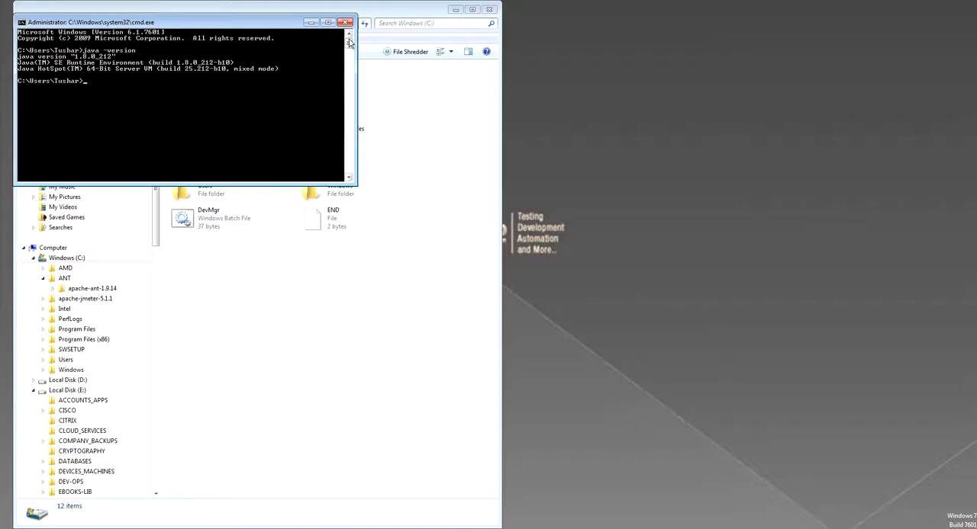
click(345, 21)
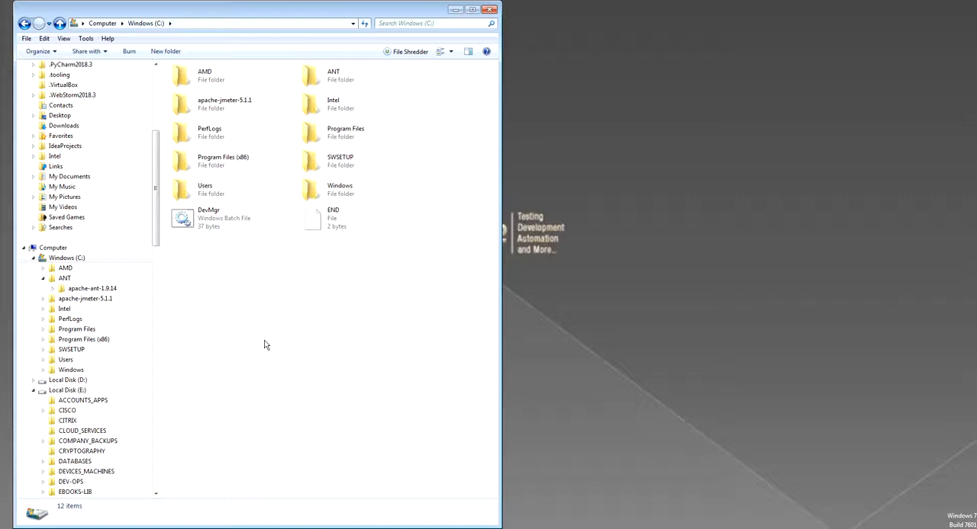
mouse_move(278, 202)
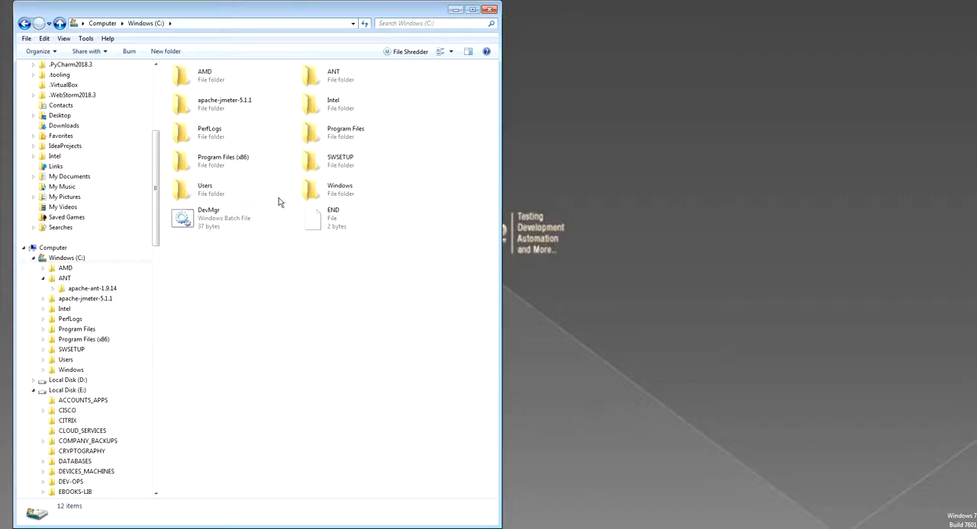
Step: Open C:\apache-jmeter-5.1.1 to view its bin, lib and src contents
double_click(224, 100)
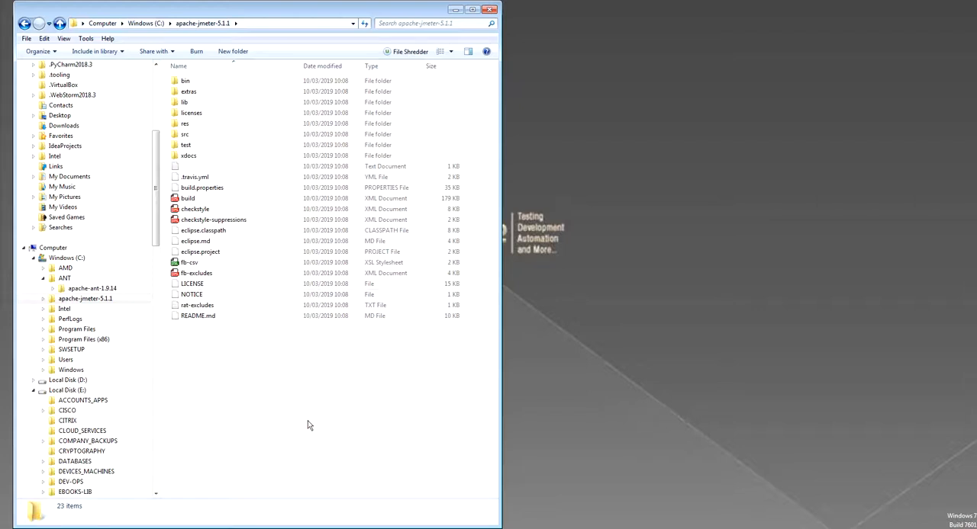
mouse_move(288, 220)
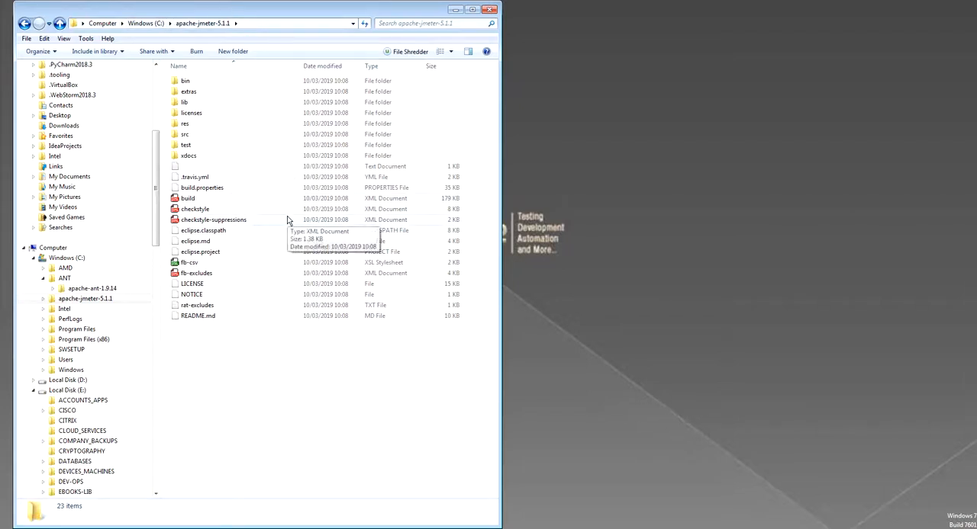
mouse_move(332, 360)
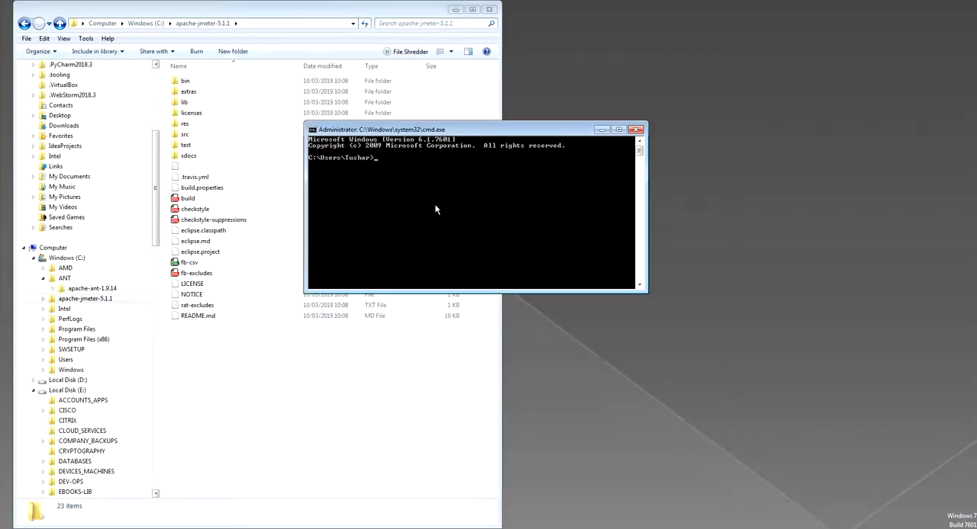
mouse_move(515, 204)
text(ant setup-eclipse-)
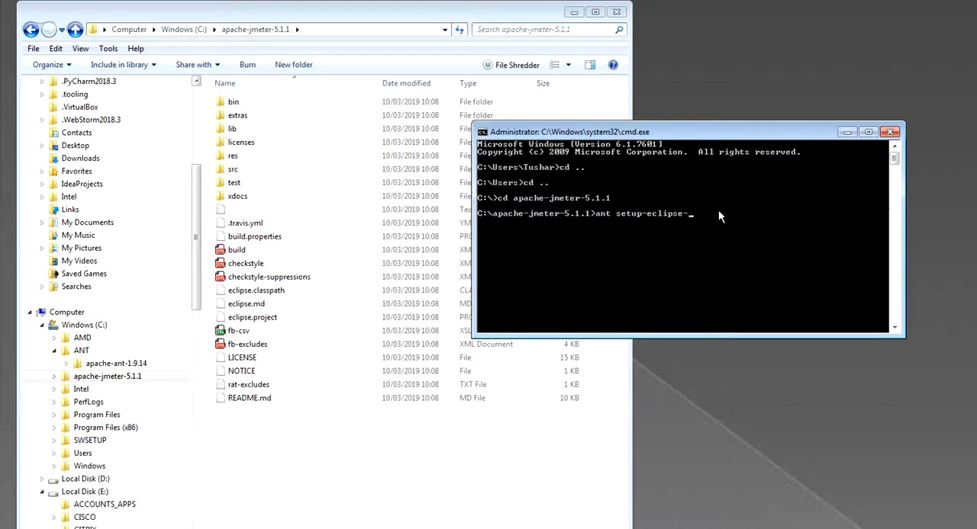
Step: Run 'ant setup-eclipse-project' from C:\apache-jmeter-5.1.1
text(project)
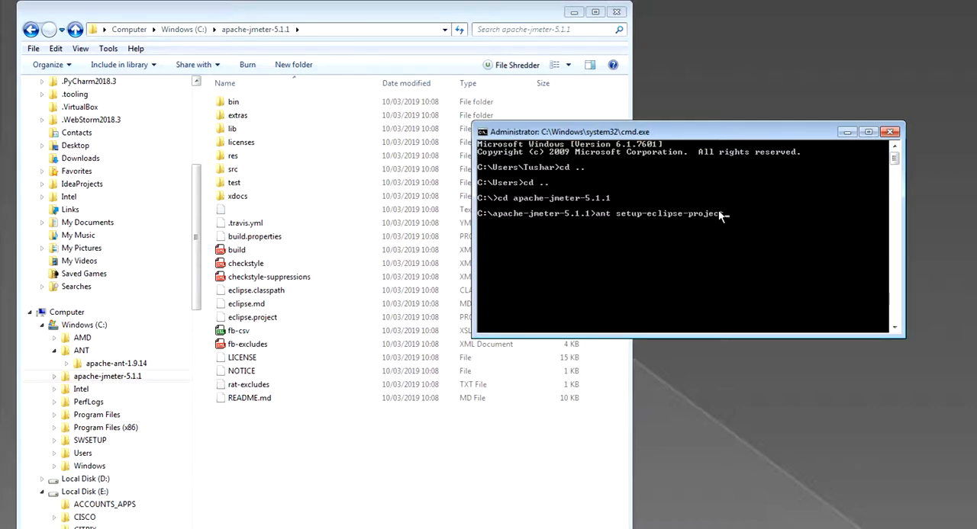
mouse_move(796, 246)
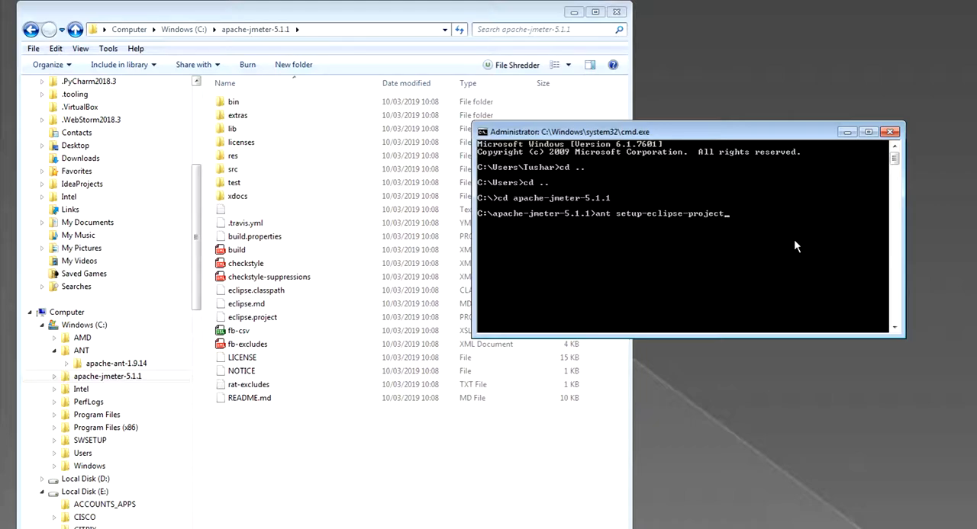
key(Return)
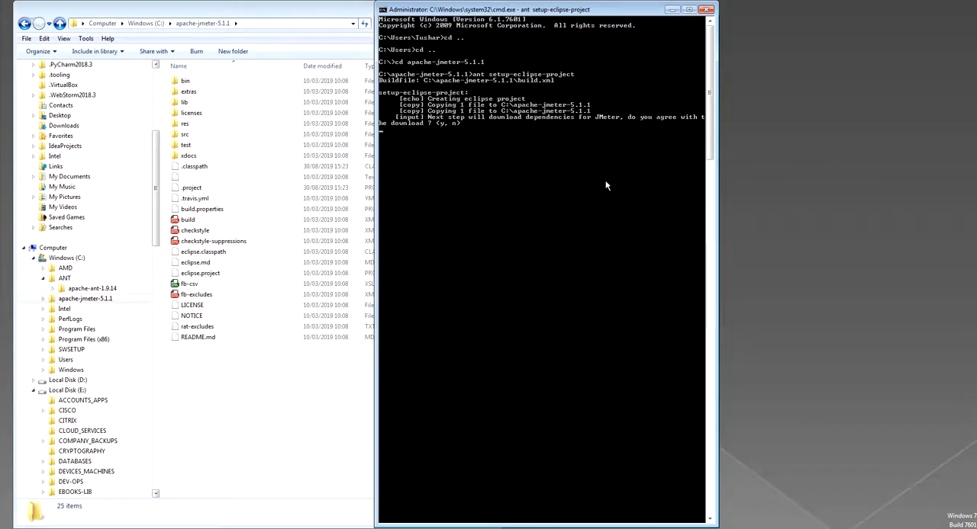
mouse_move(220, 285)
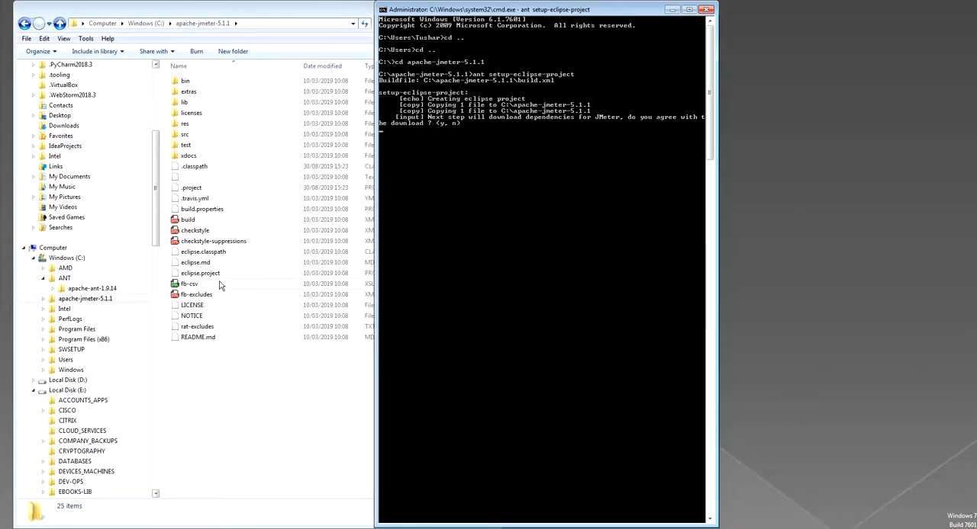
mouse_move(210, 236)
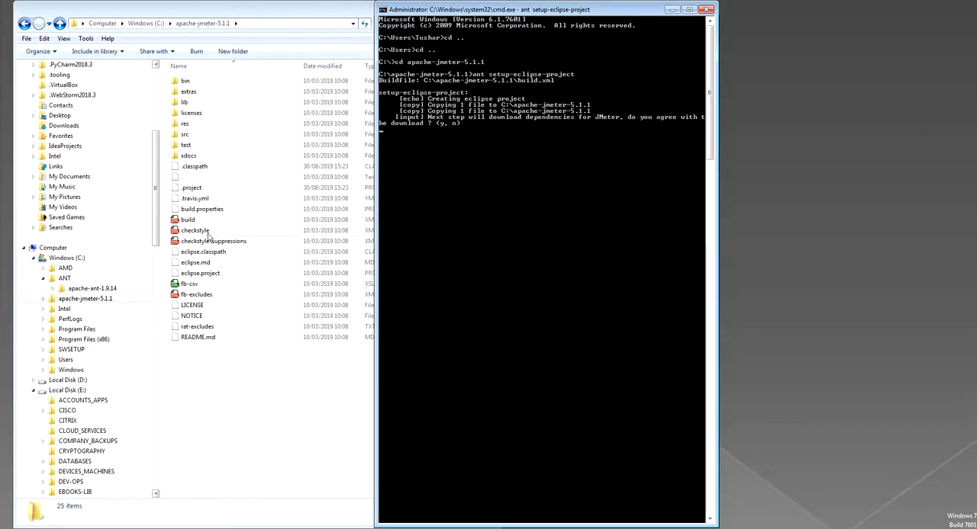
Step: Answer 'y' to the dependency download prompt, wait for BUILD SUCCESSFUL, and minimize Command Prompt
click(188, 219)
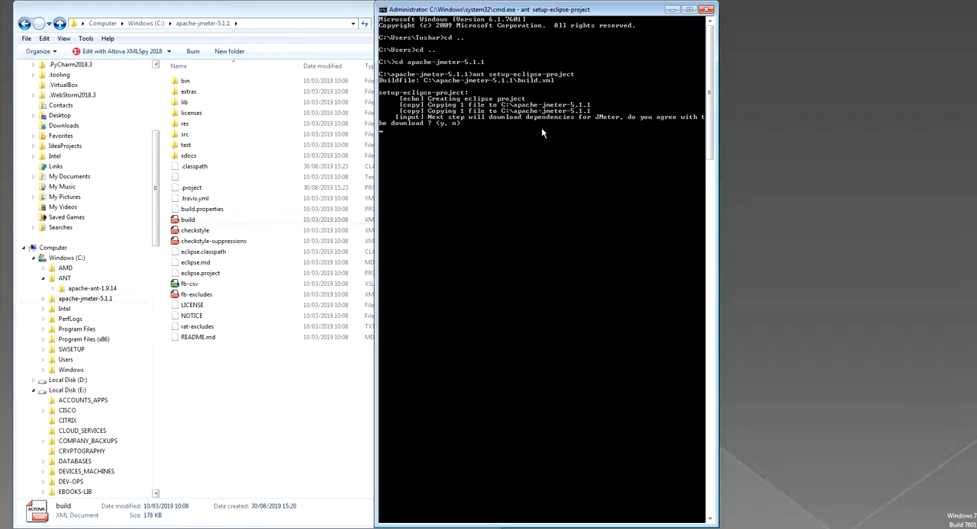
text(y)
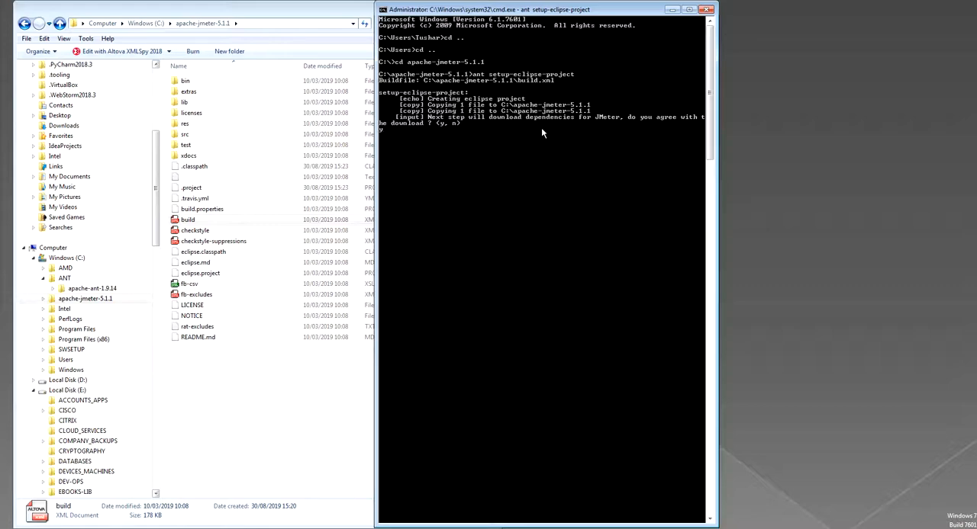
text(y)
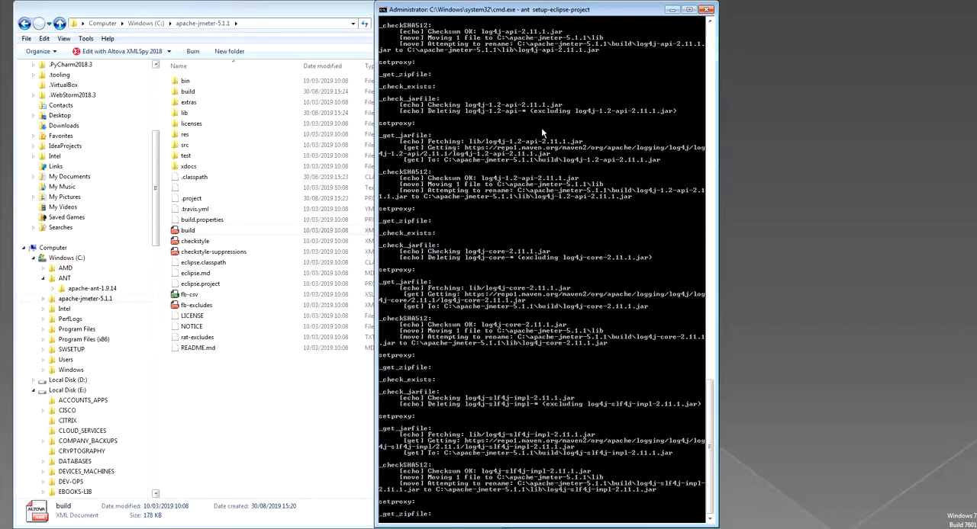
scroll(down, 3)
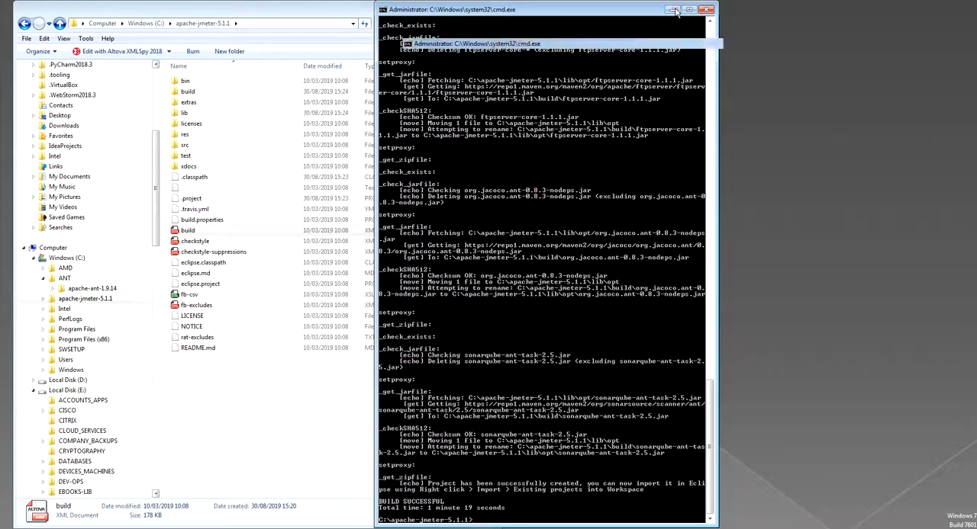
click(706, 9)
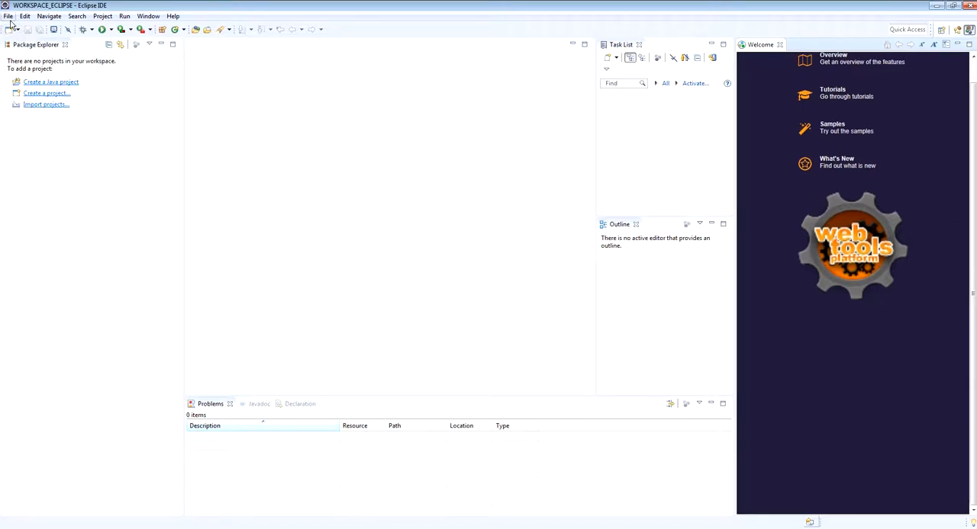
Step: Import C:\apache-jmeter-5.1.1 using General > Existing Projects into Workspace
click(8, 16)
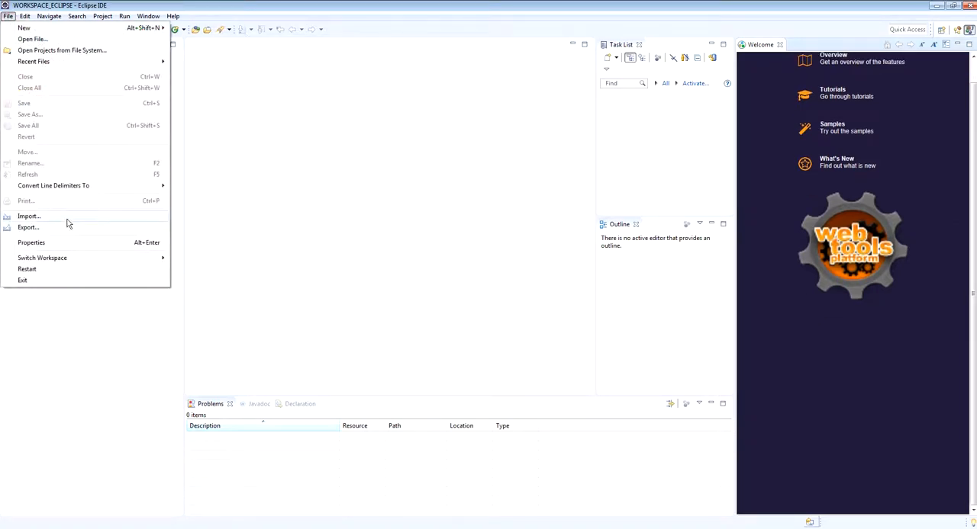
click(29, 216)
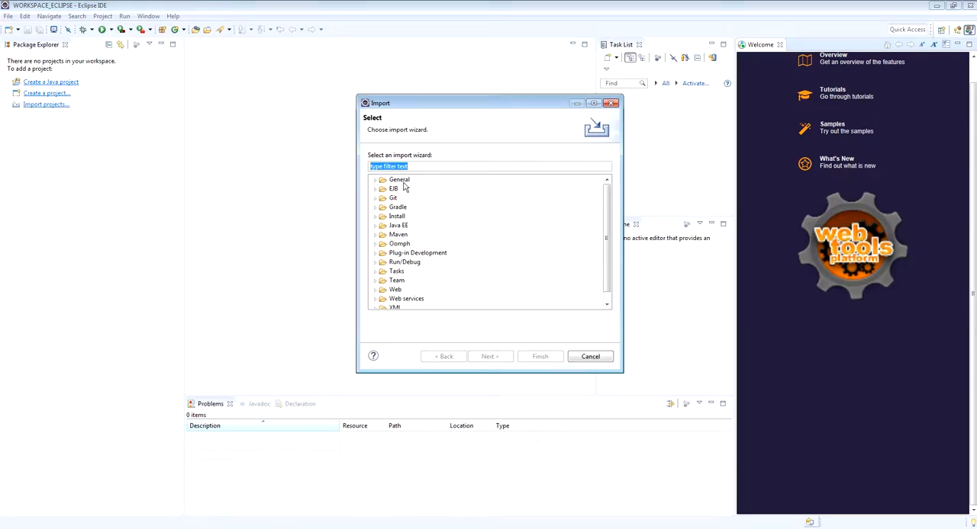
click(374, 179)
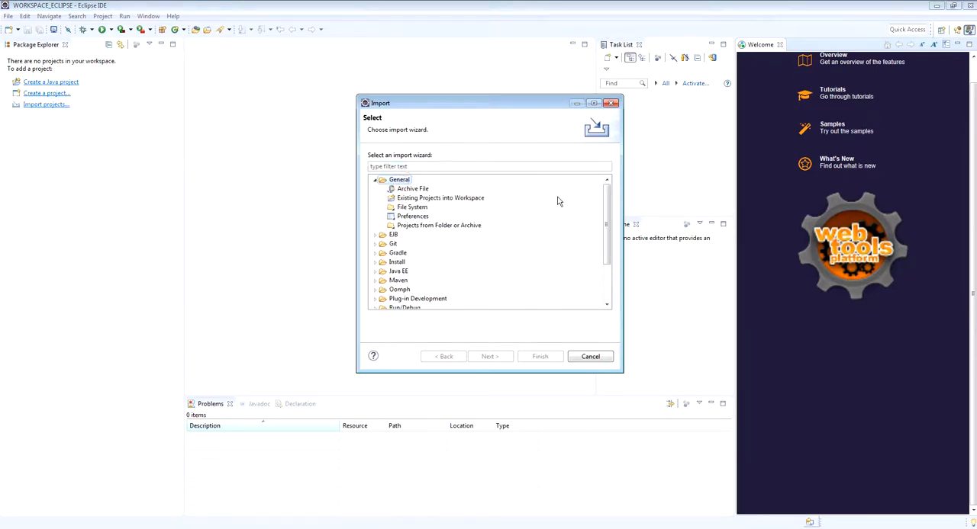
mouse_move(448, 207)
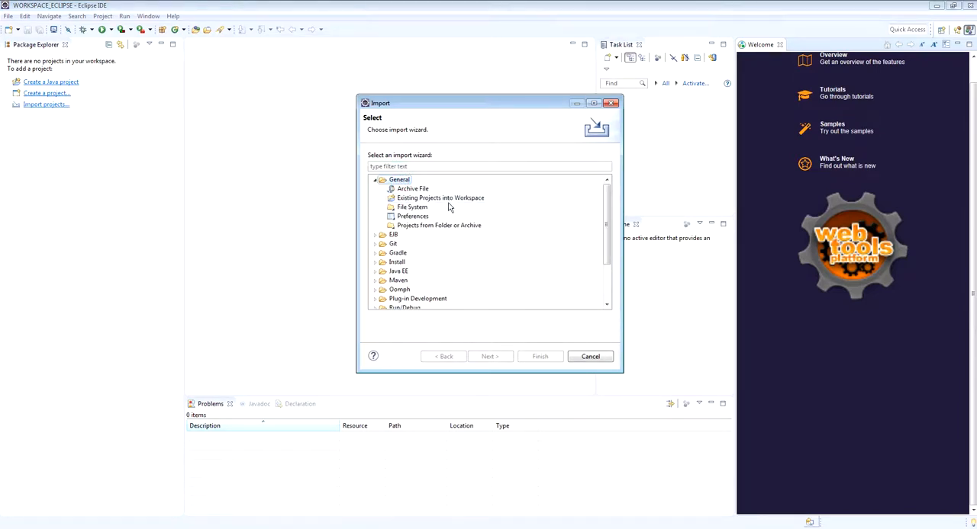
click(440, 197)
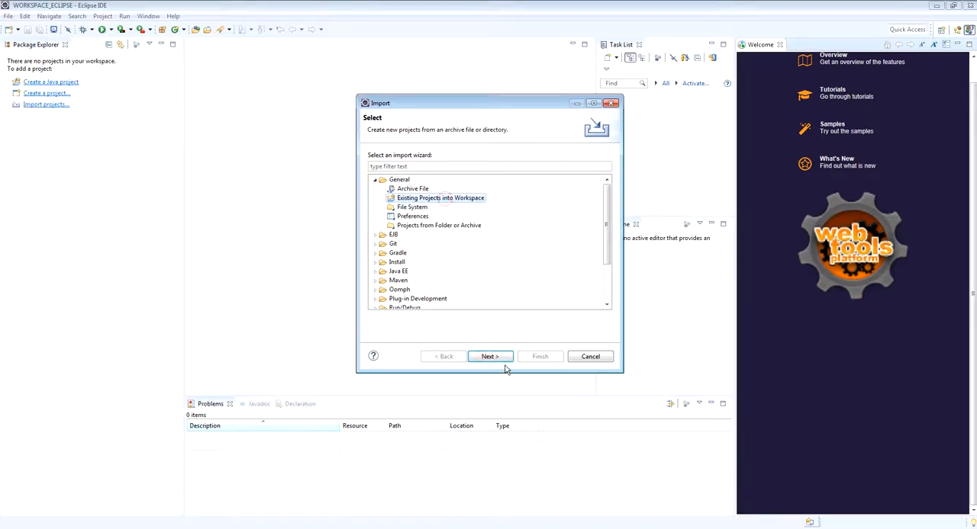
click(489, 356)
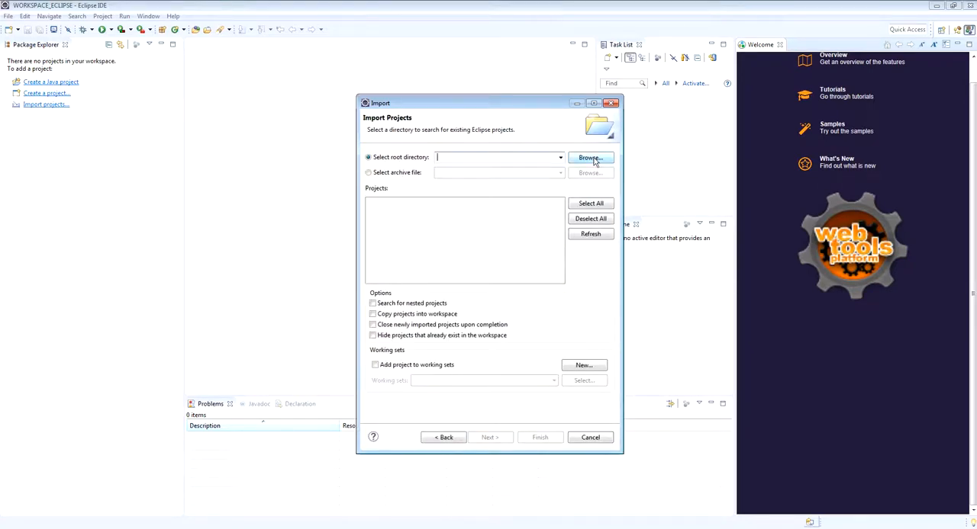
click(588, 158)
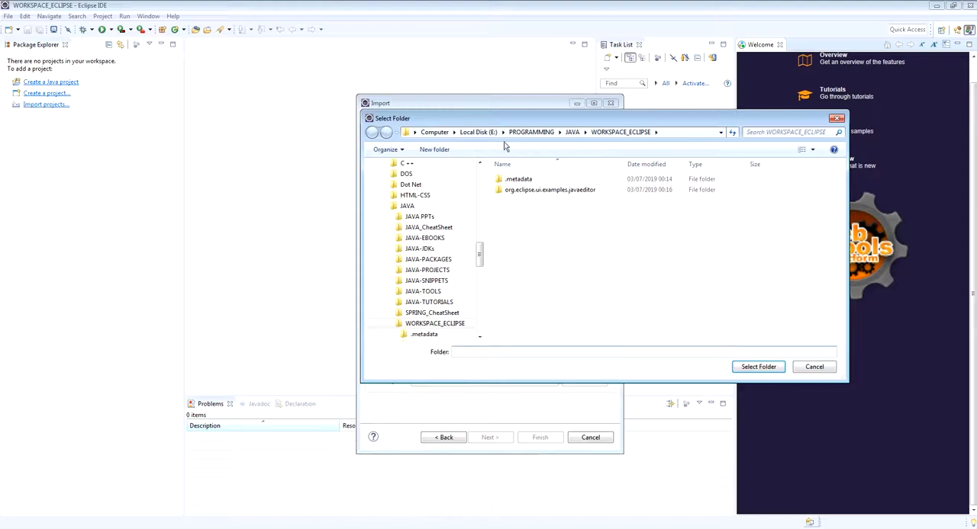
click(434, 132)
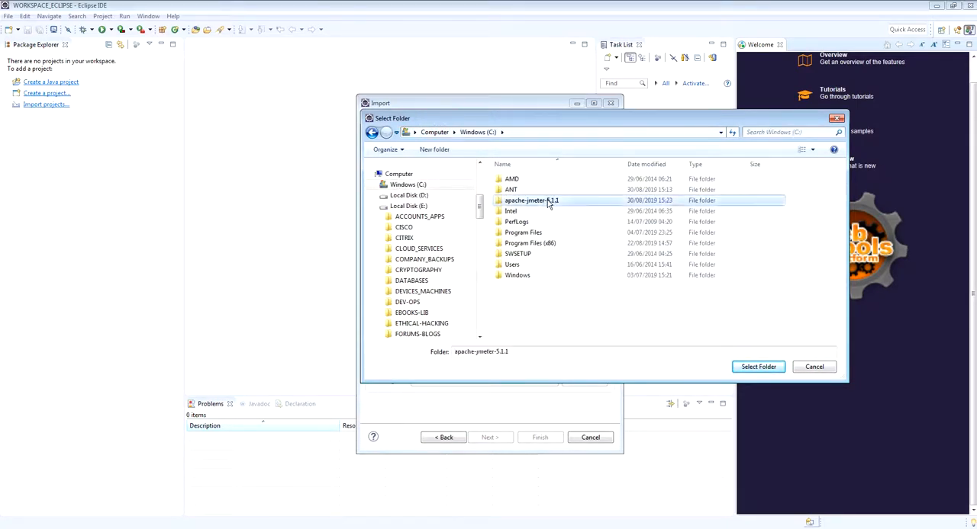
click(757, 367)
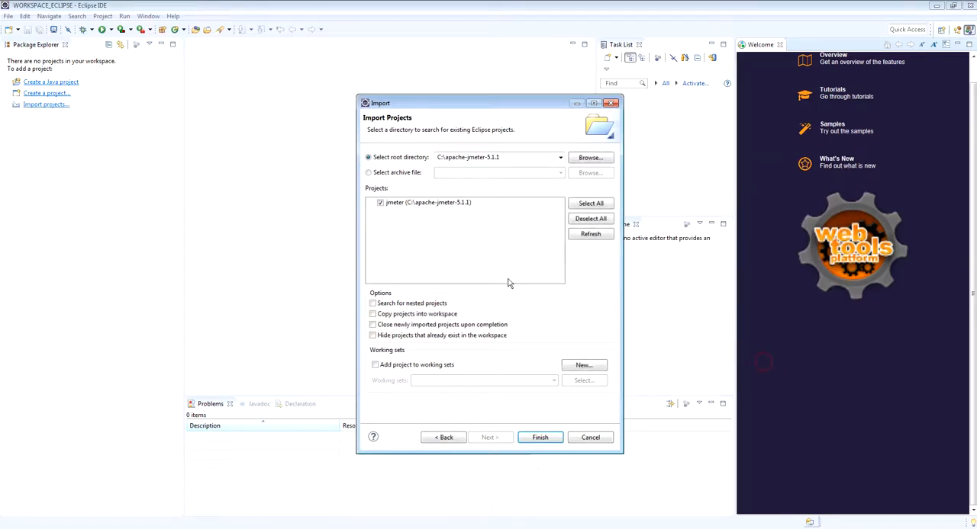
mouse_move(412, 216)
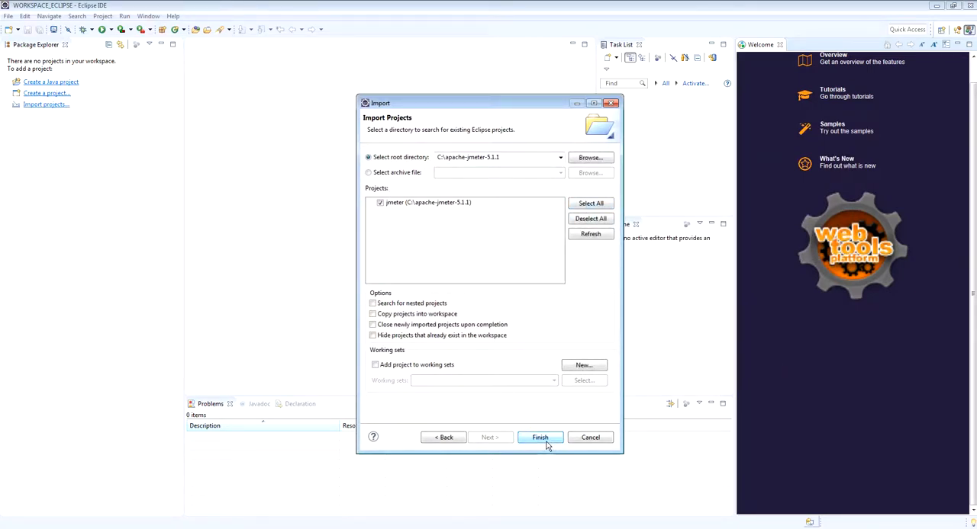
click(540, 437)
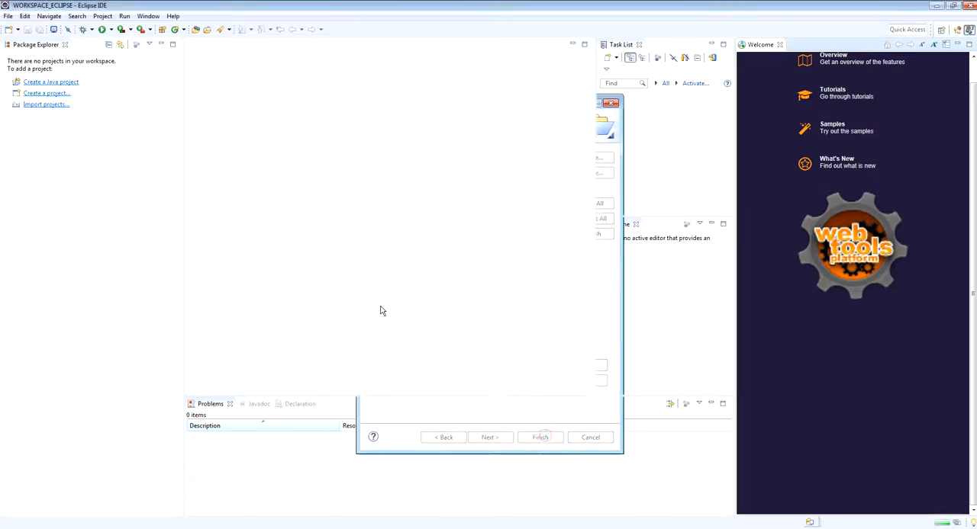
Step: Let the jmeter import finish, then expand and collapse the 126 Warnings in Problems
click(540, 437)
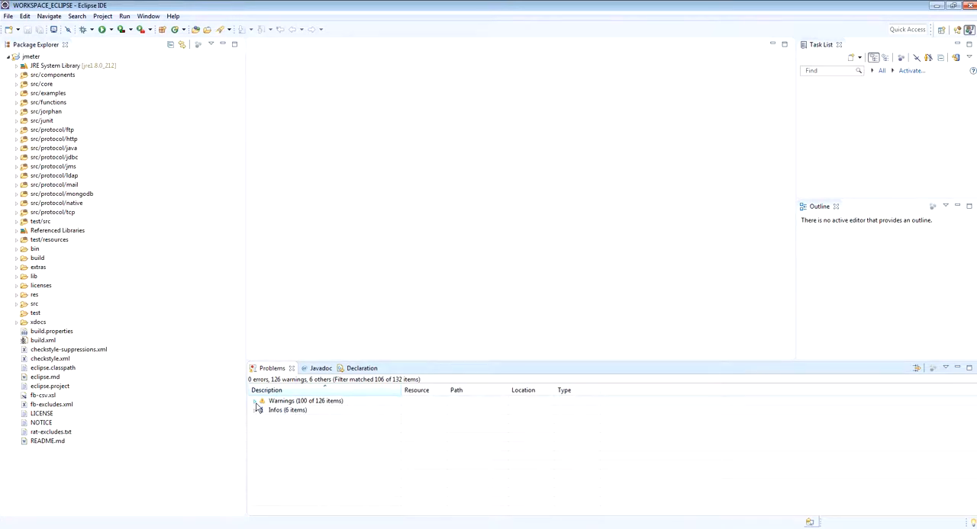
click(257, 402)
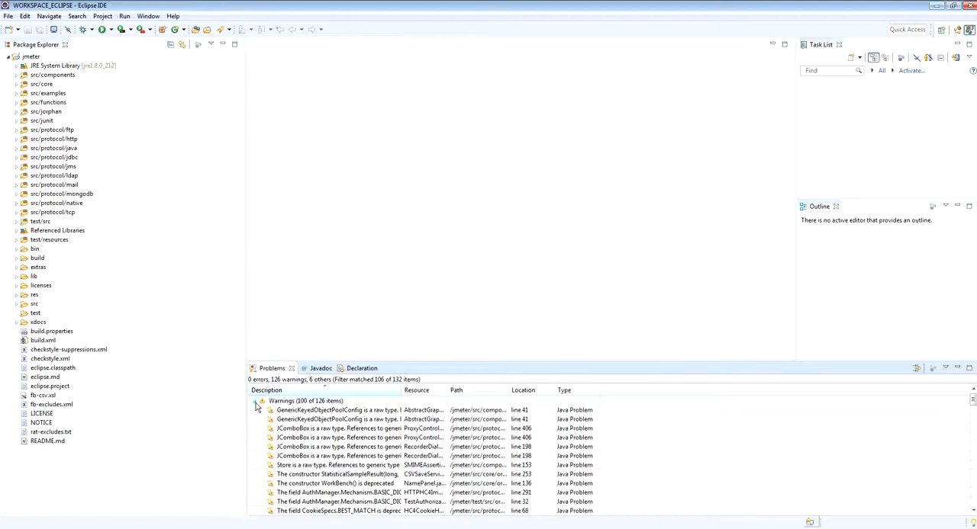
click(262, 401)
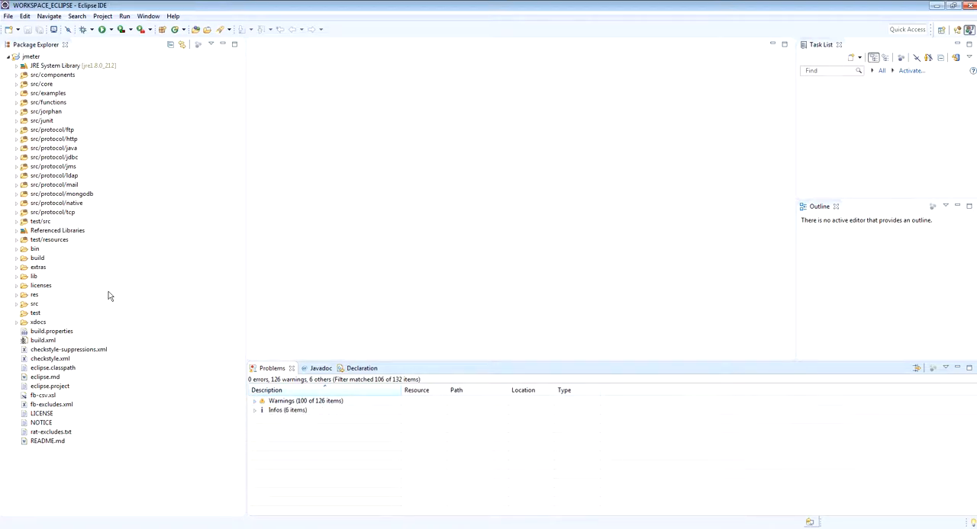
mouse_move(341, 7)
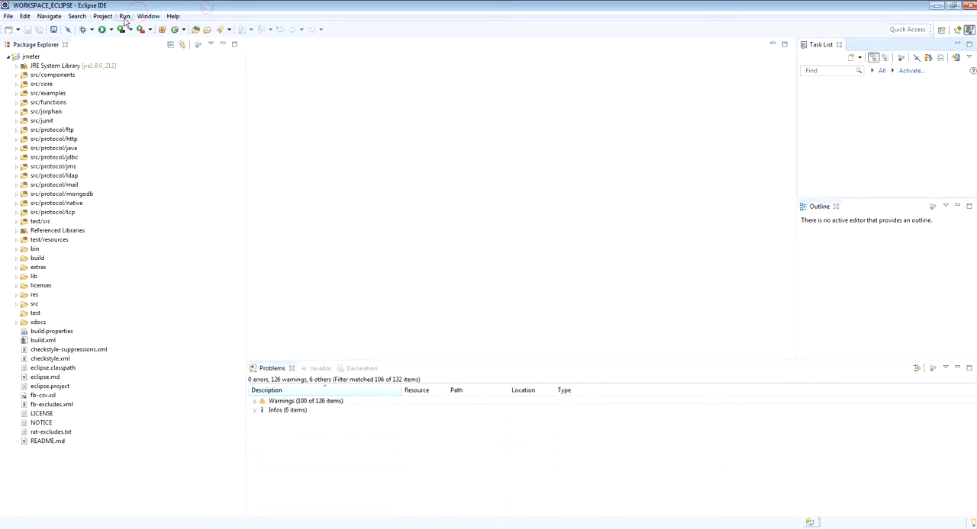
Step: Show the Ant view with jmeter's build.xml and expand the JMeter targets
click(148, 15)
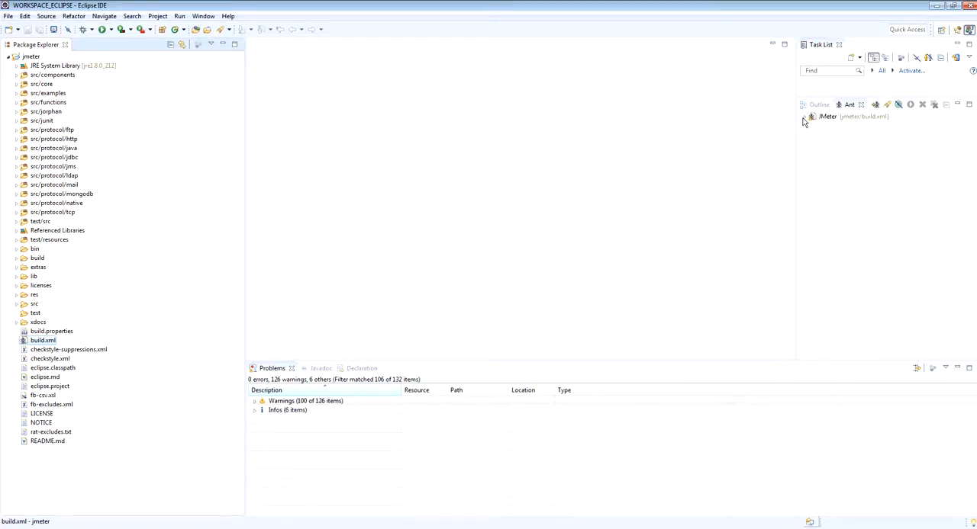
click(812, 117)
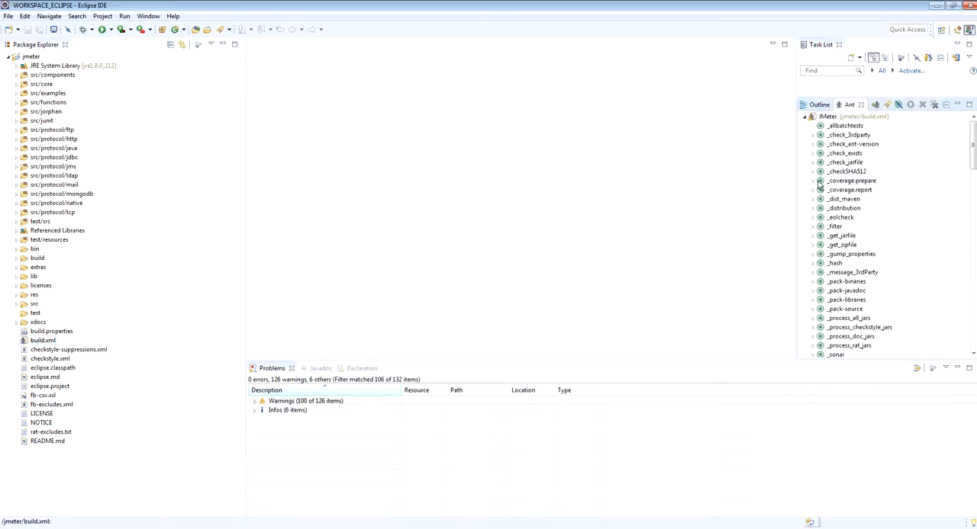
Step: Scroll through the JMeter Ant targets, collapse them, and expand the extras folder
scroll(down, 3)
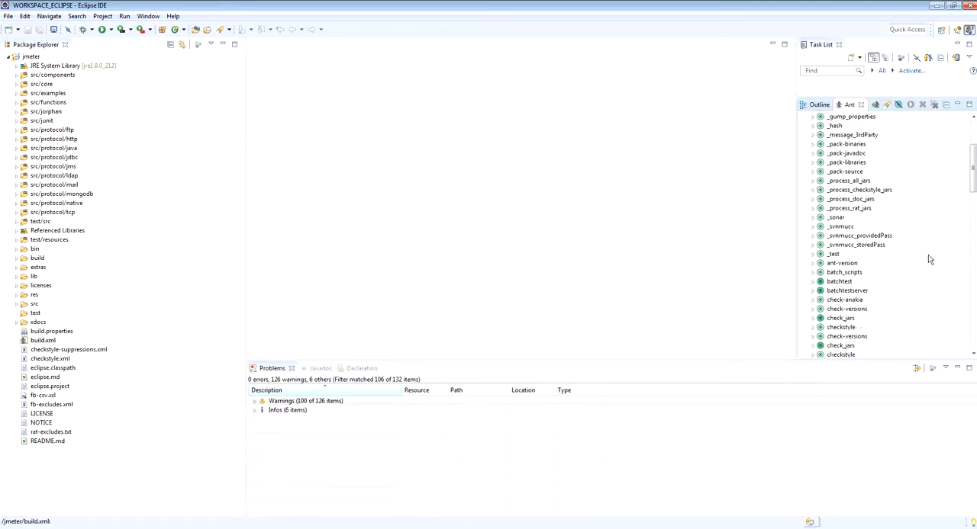
scroll(down, 3)
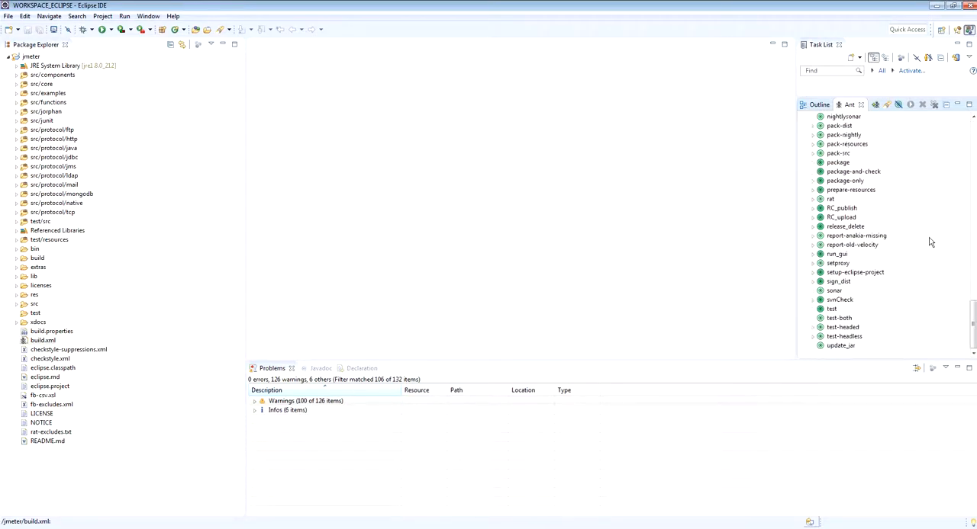
scroll(up, 3)
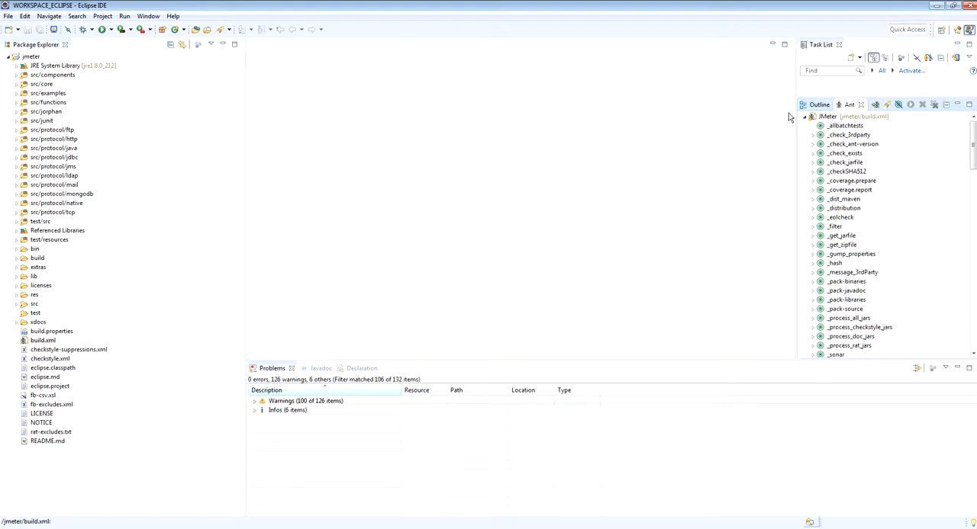
click(805, 116)
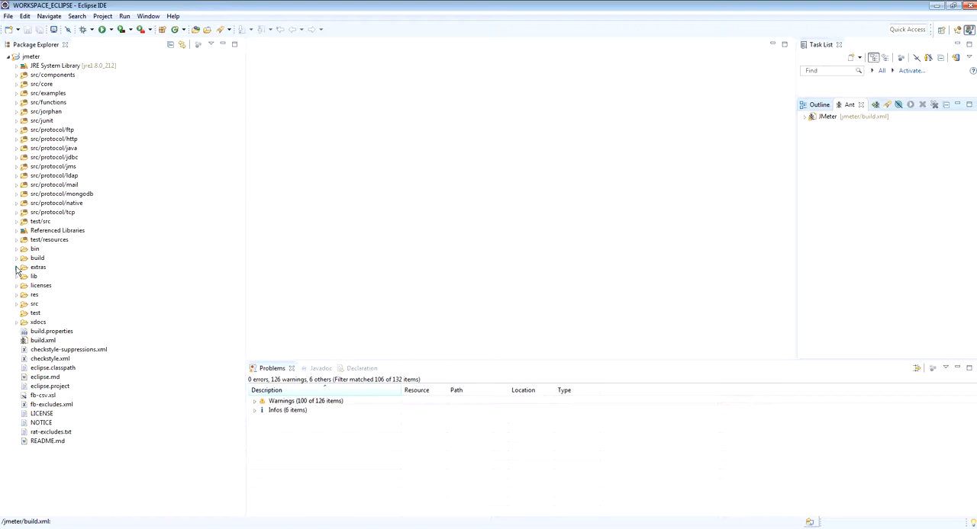
click(17, 267)
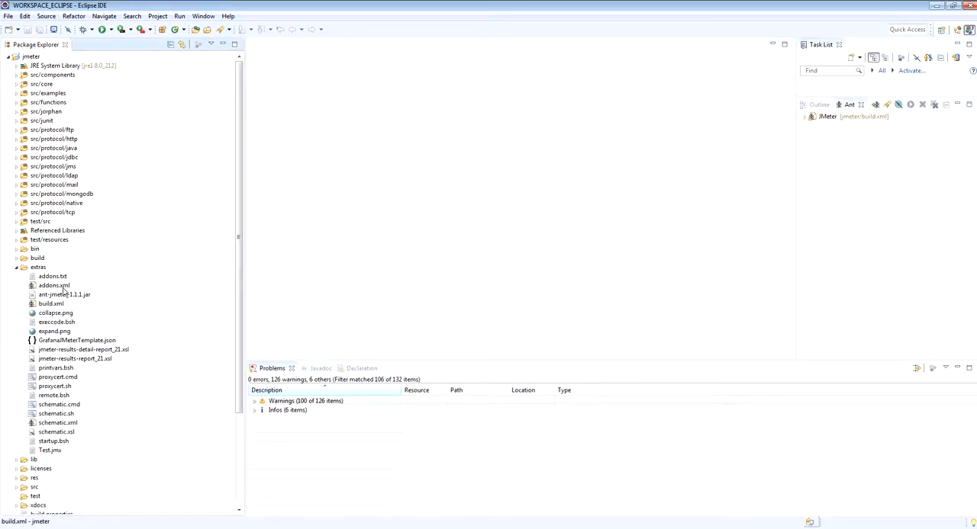
Step: Add extras build.xml to the Ant view, fold extras, and scroll targets to download_jars
click(51, 303)
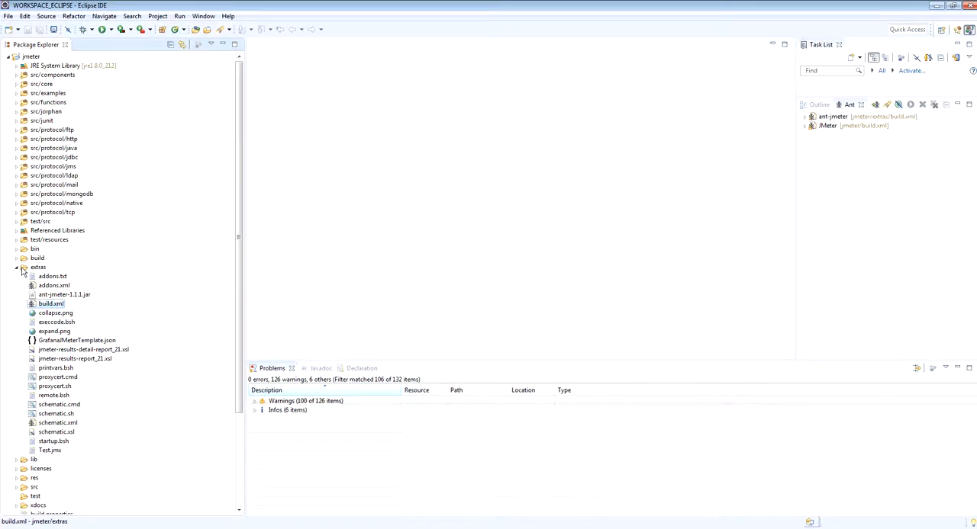
click(17, 267)
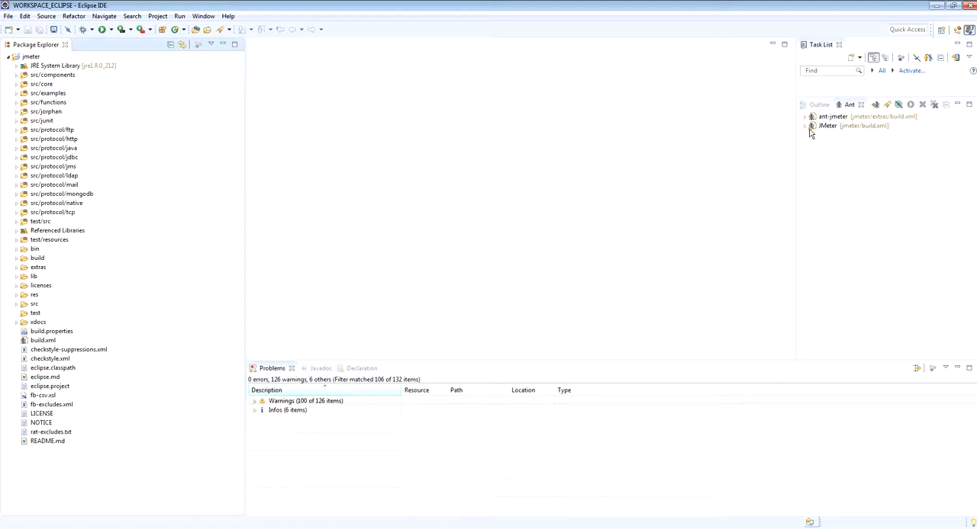
click(810, 126)
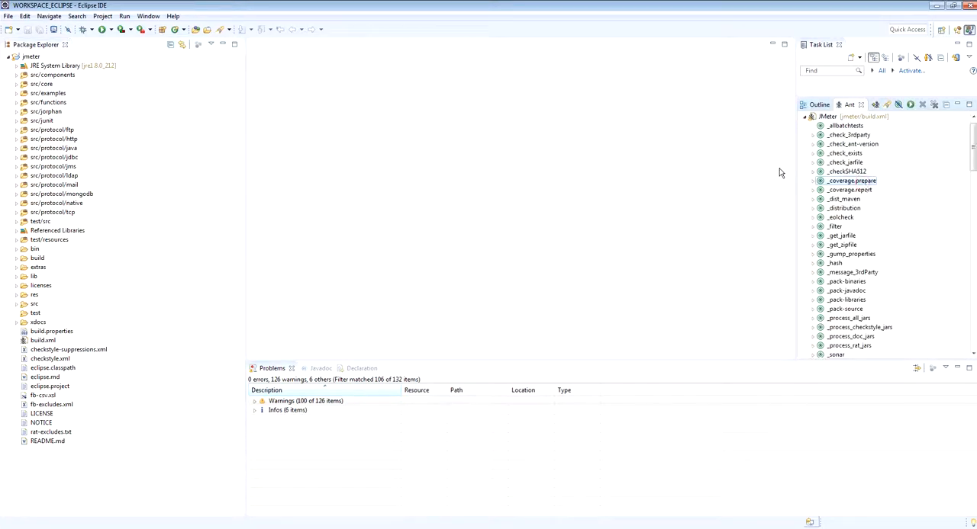
mouse_move(619, 363)
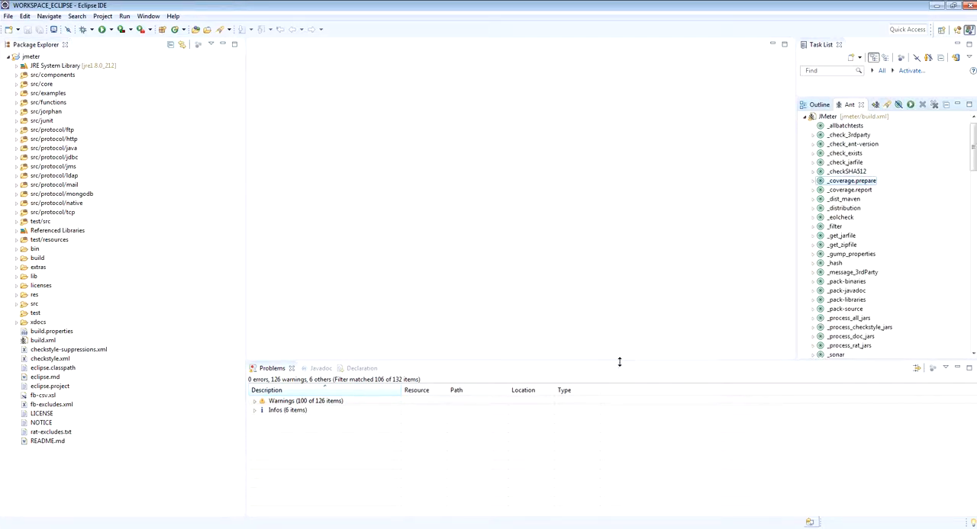
mouse_move(865, 240)
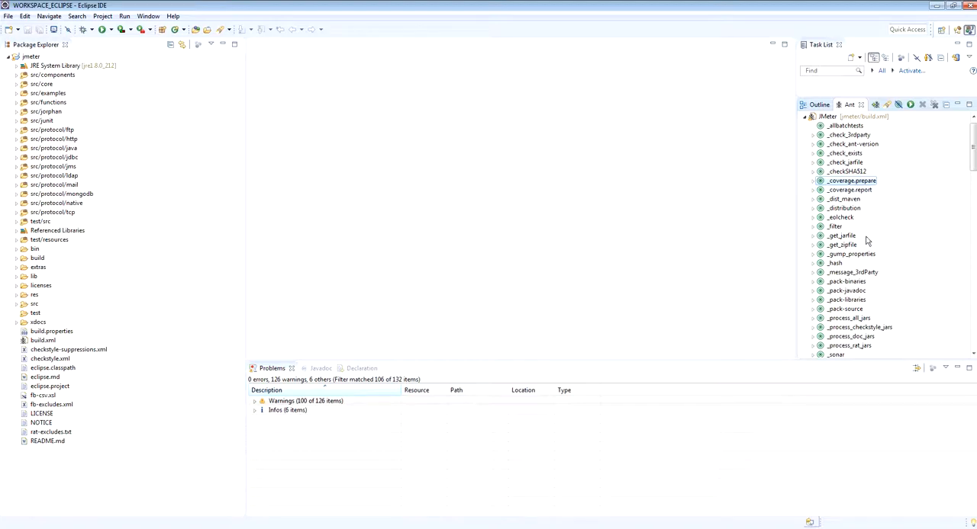
scroll(down, 3)
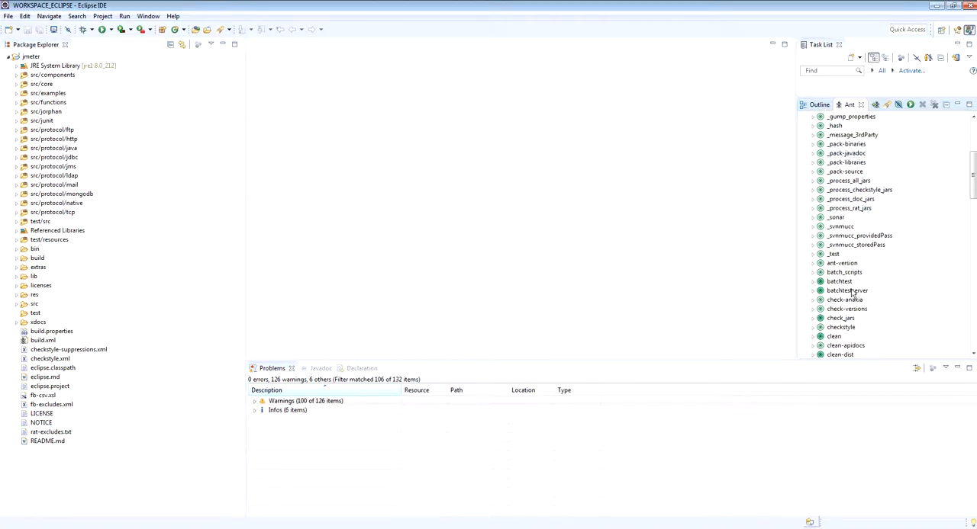
scroll(down, 3)
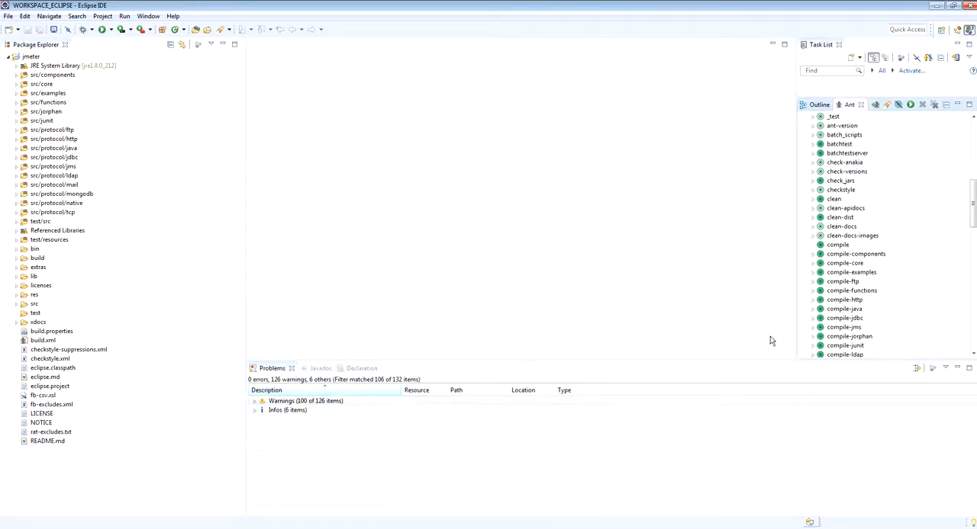
scroll(down, 3)
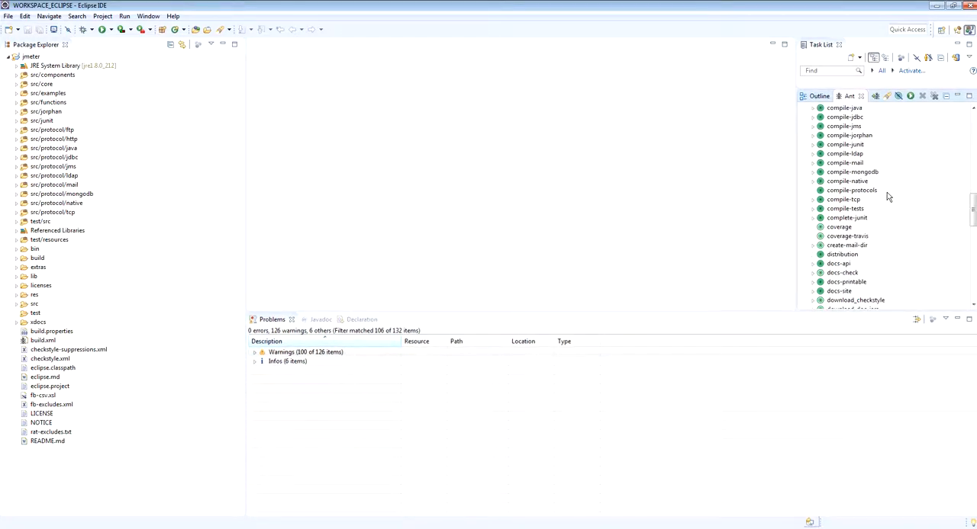
mouse_move(869, 264)
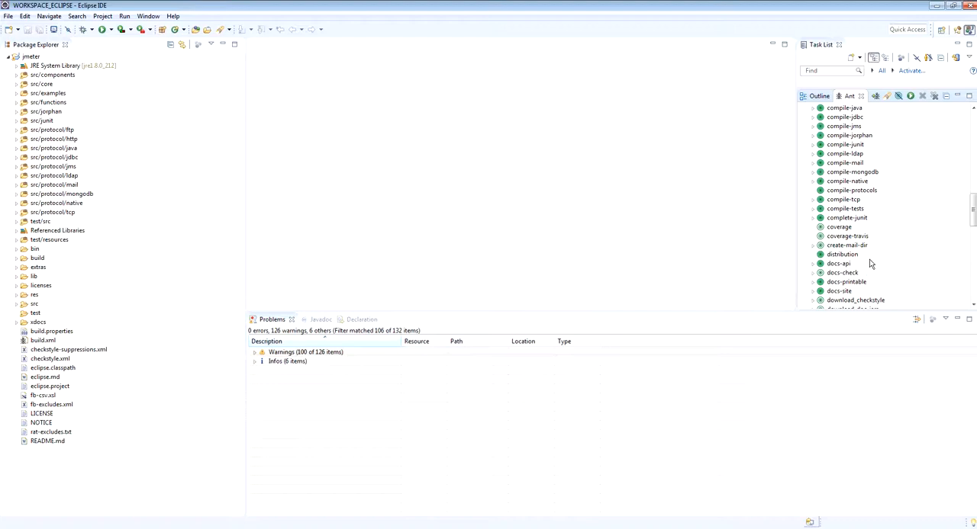
scroll(down, 3)
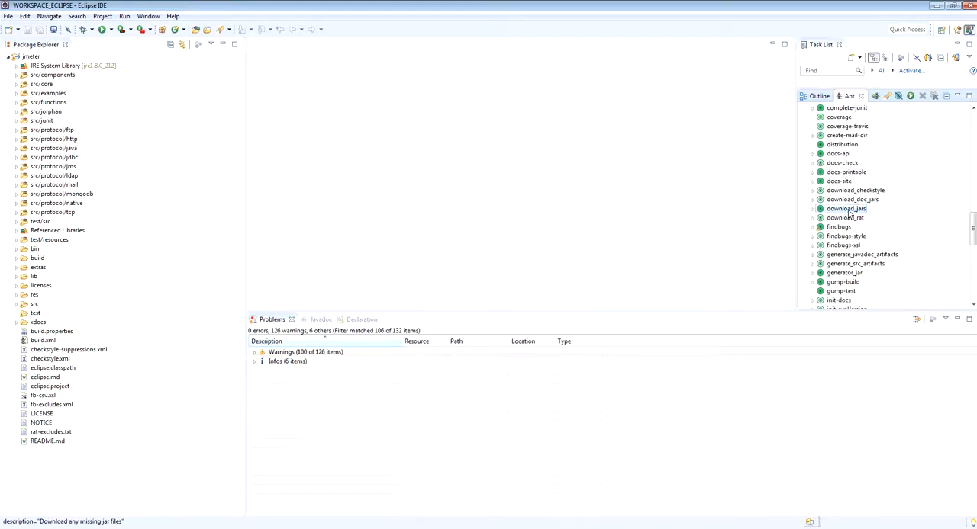
Step: Run the download_jars Ant target until BUILD SUCCESSFUL, then select the jmeter project
double_click(846, 209)
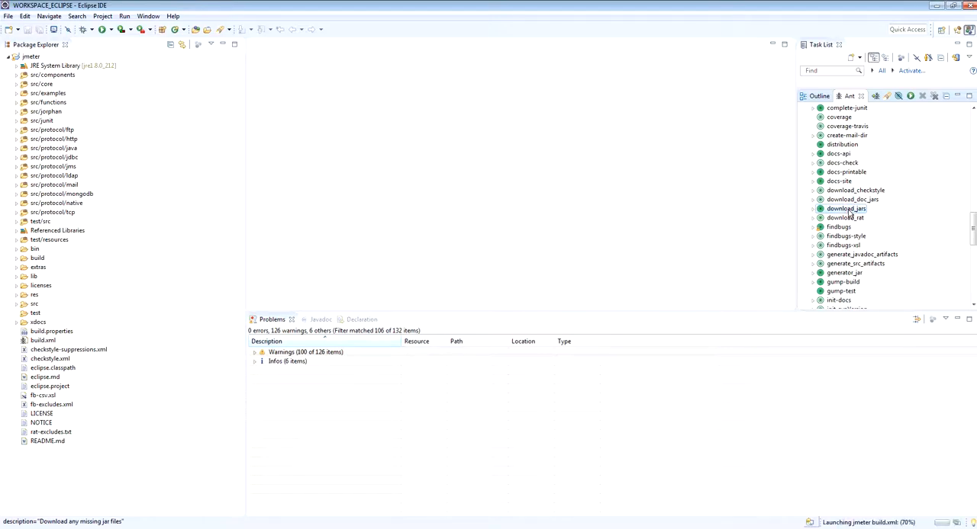
click(393, 319)
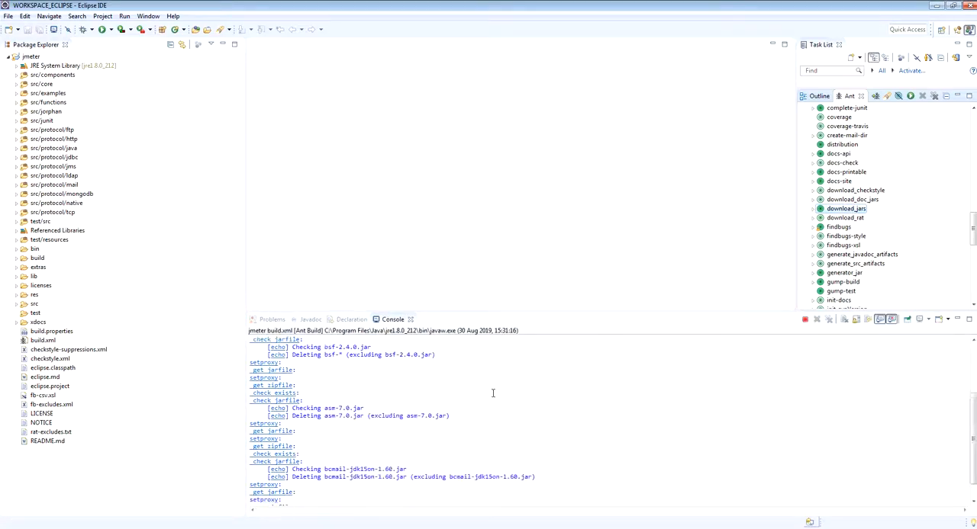
scroll(down, 3)
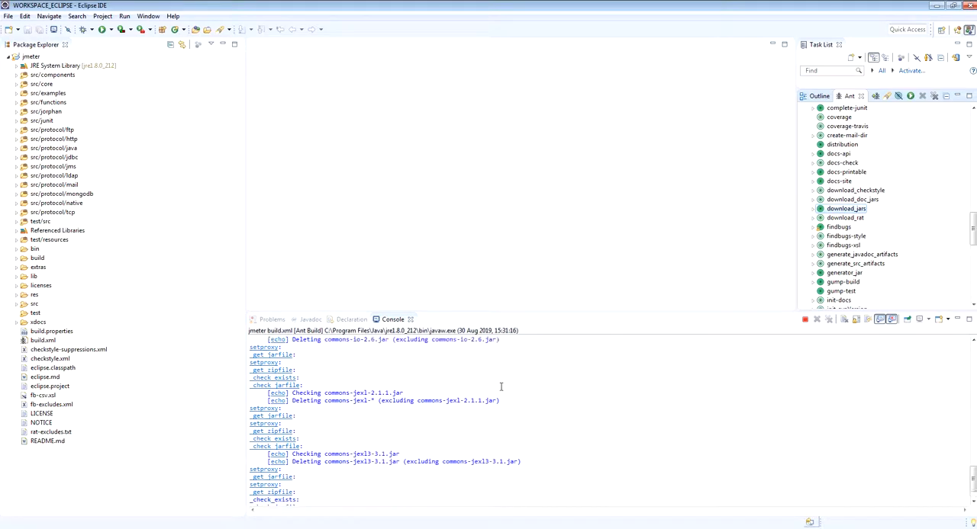
scroll(down, 3)
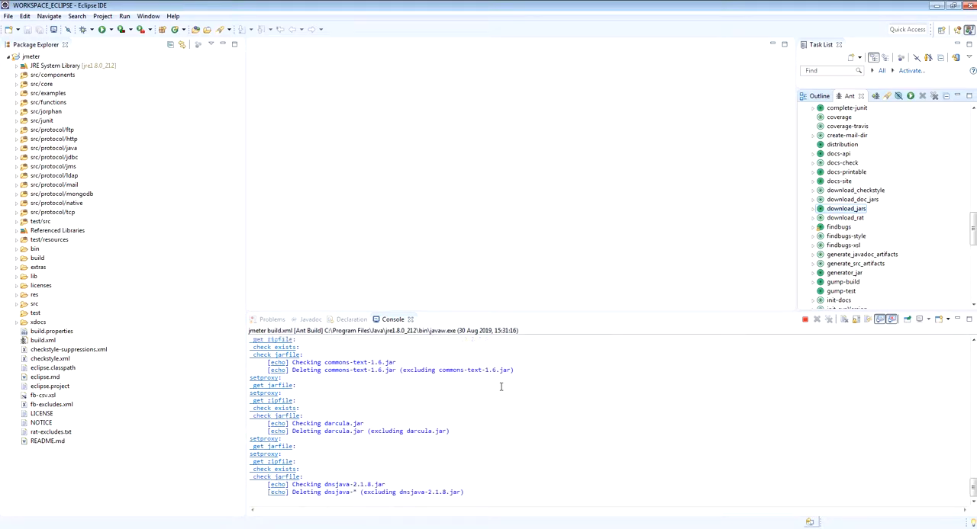
scroll(down, 3)
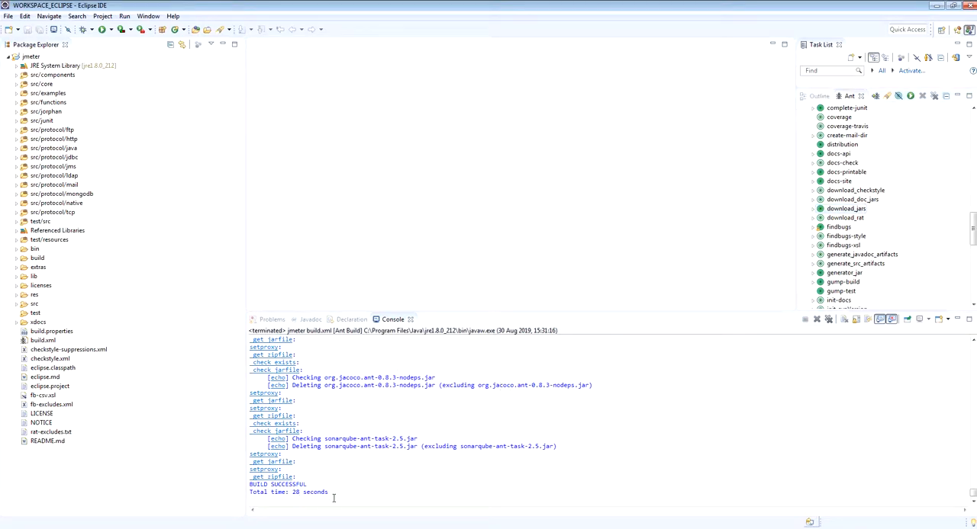
click(272, 319)
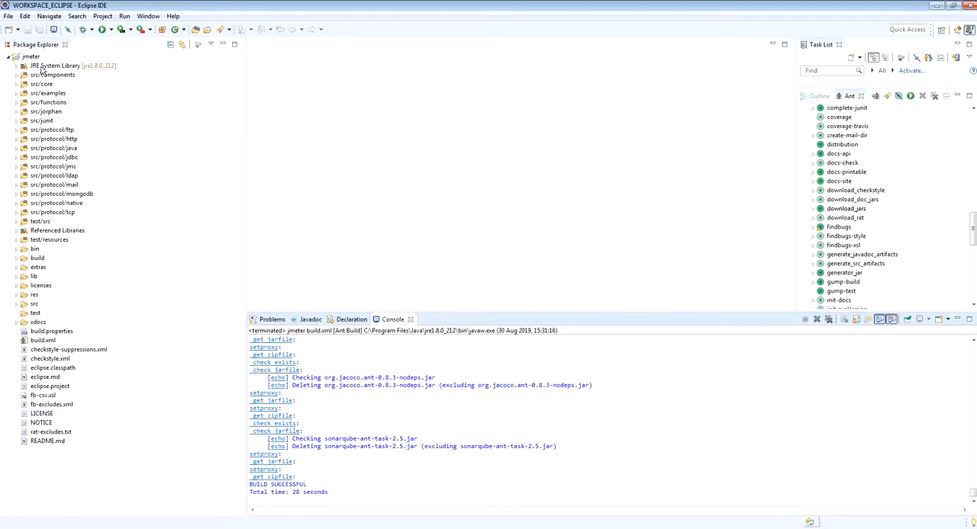
click(30, 57)
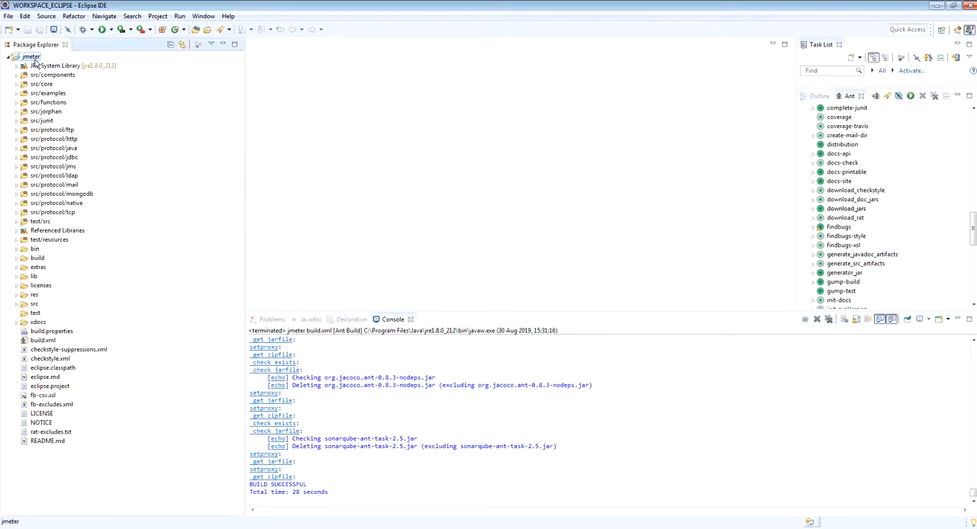
Step: Review the jmeter/lib jars and JRE 1.8.0_212 under Build Path Libraries, then apply and close
right_click(31, 57)
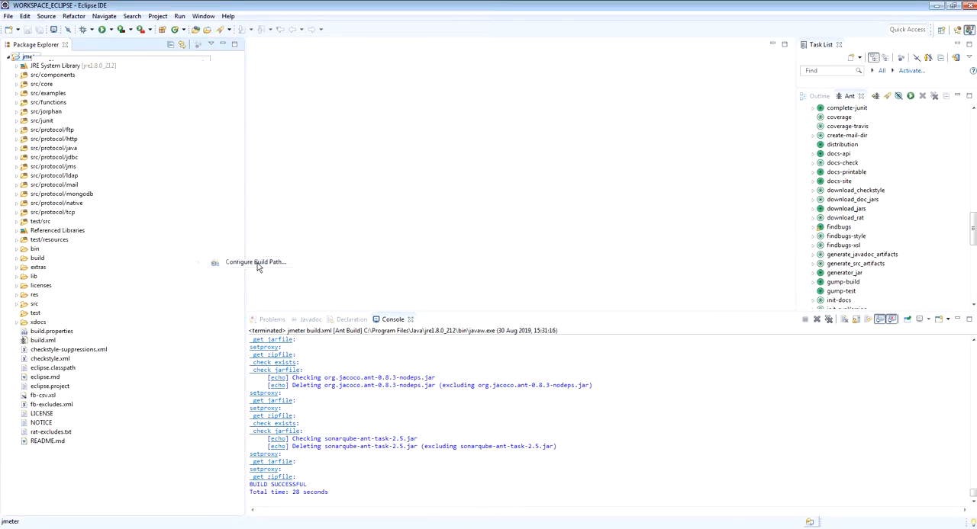
click(254, 262)
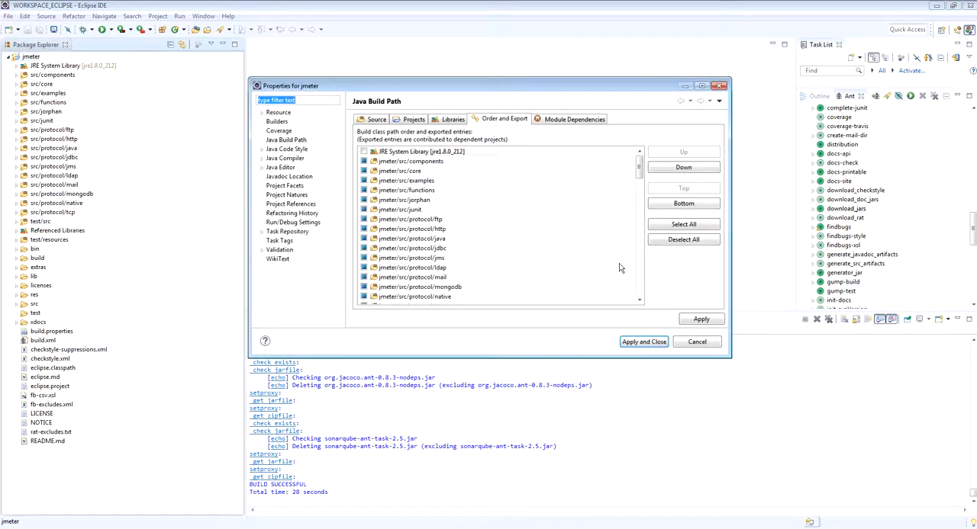
click(449, 119)
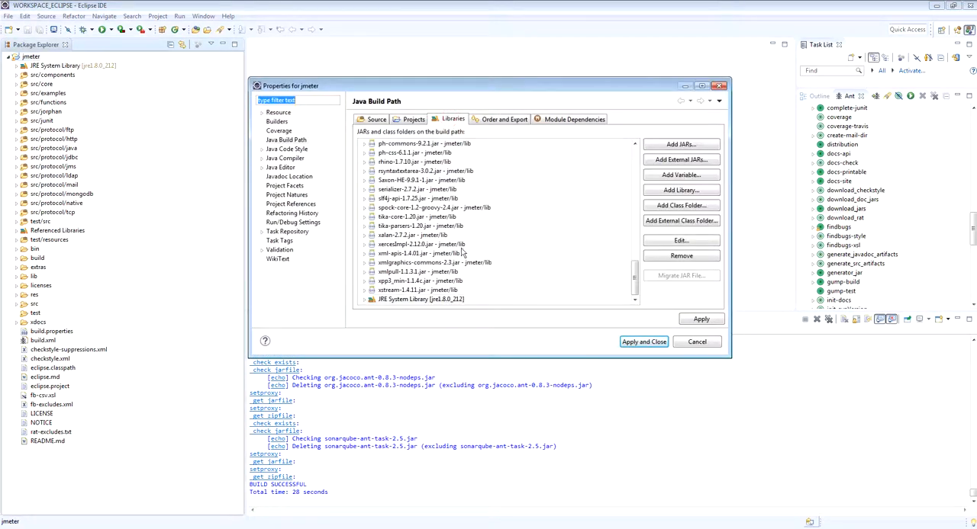
scroll(up, 3)
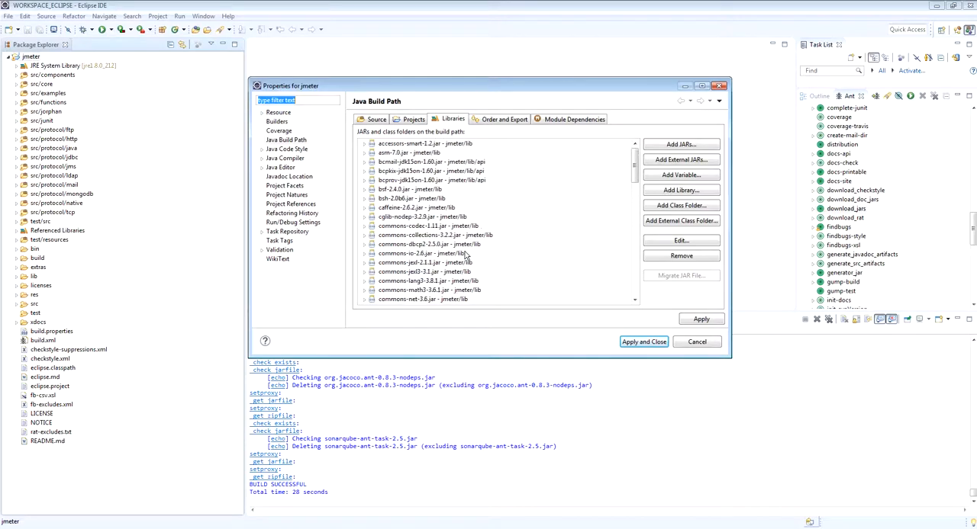
scroll(down, 3)
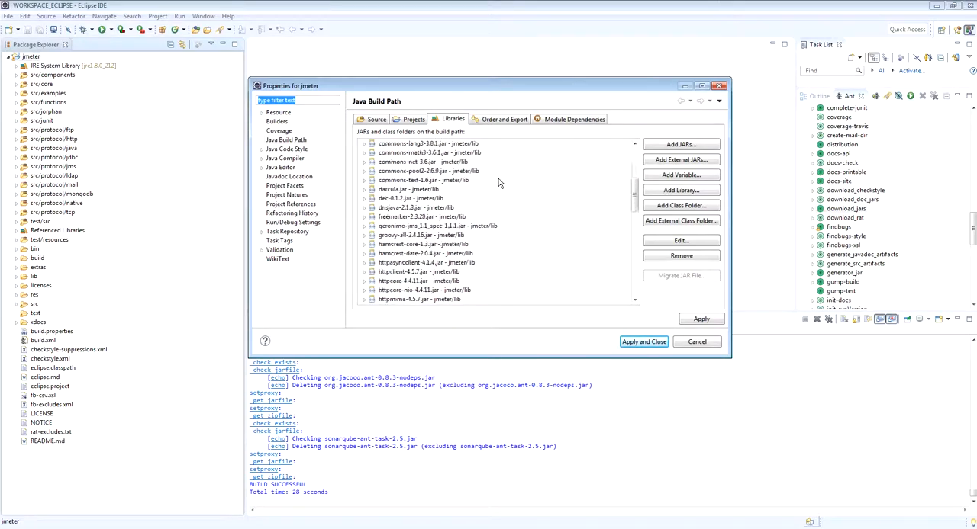
scroll(down, 3)
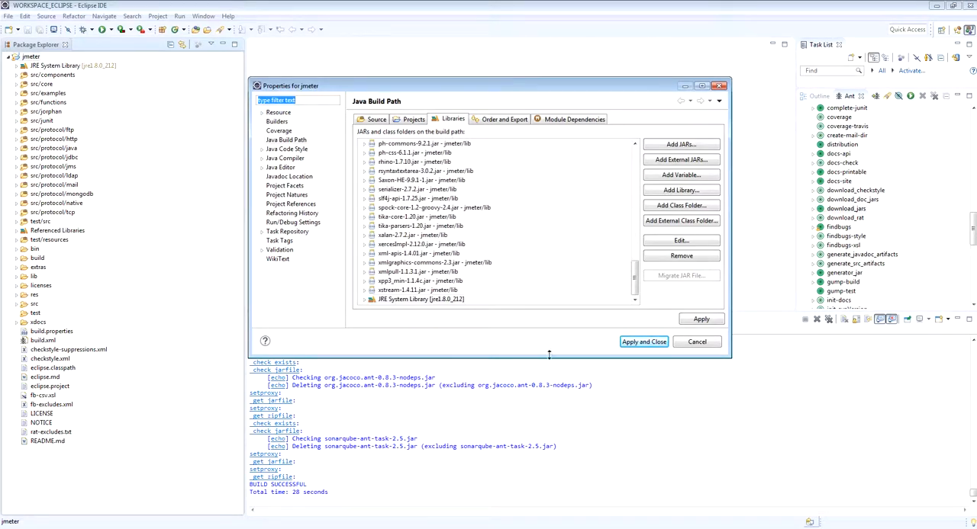
click(643, 341)
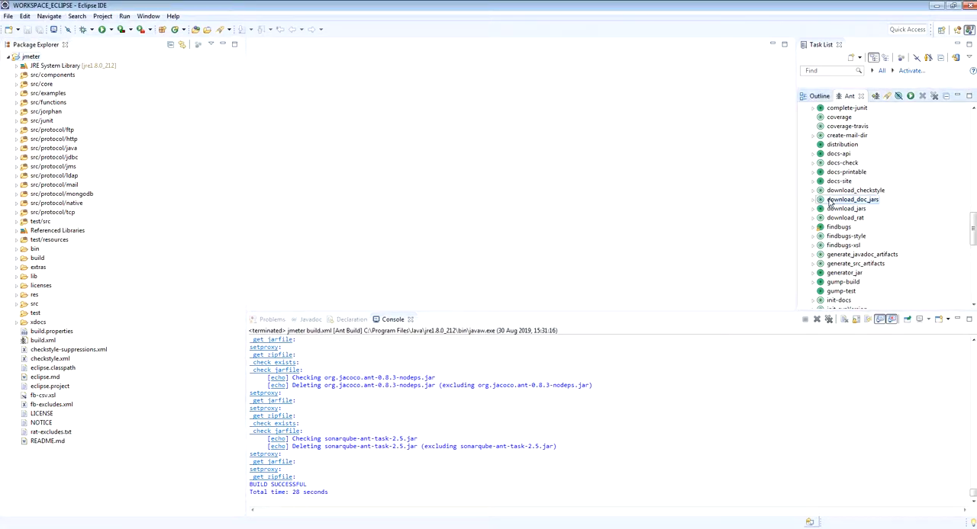
Step: Scroll the Ant view to the run_gui target and launch the JMeter 5.1.1 GUI
scroll(down, 3)
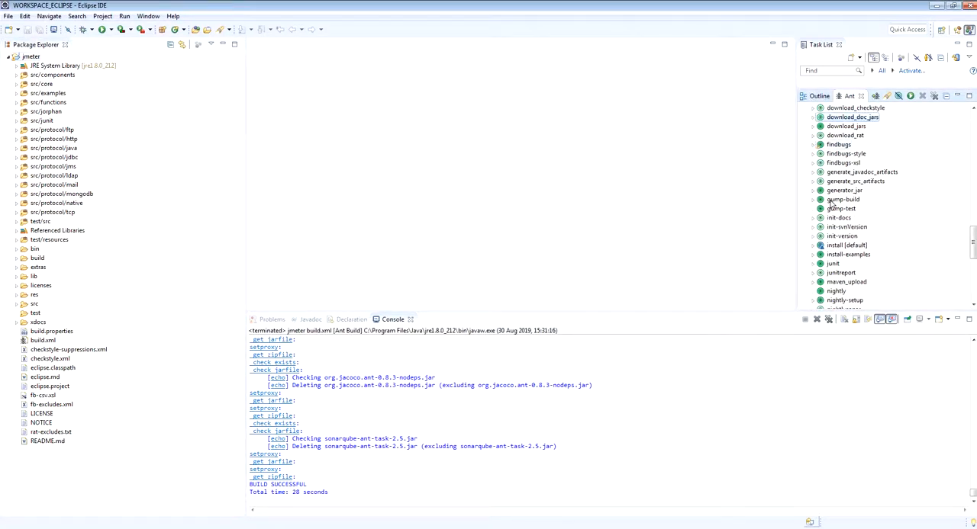
scroll(down, 3)
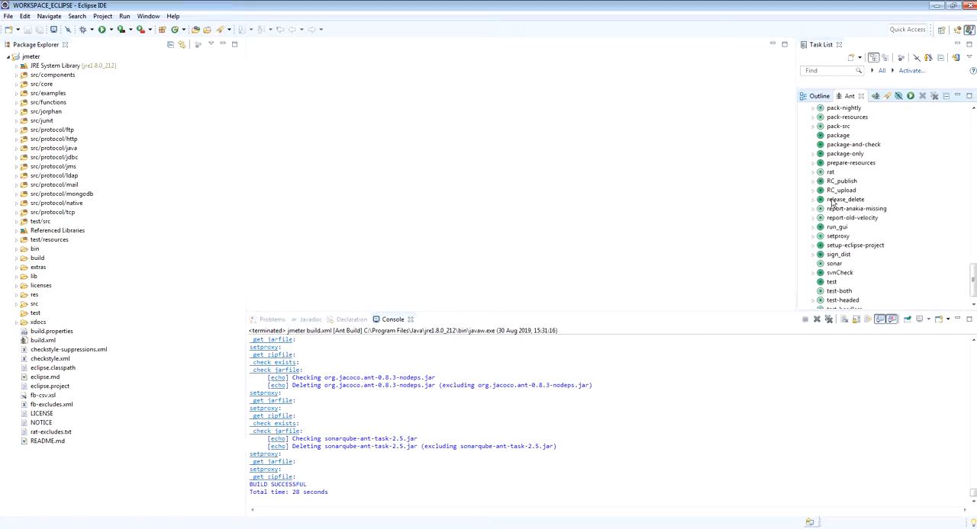
scroll(up, 3)
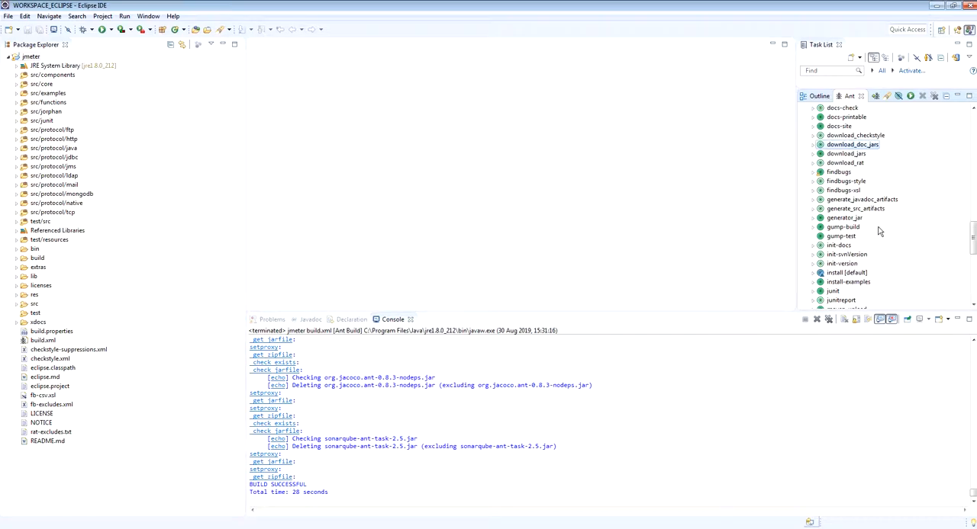
scroll(down, 3)
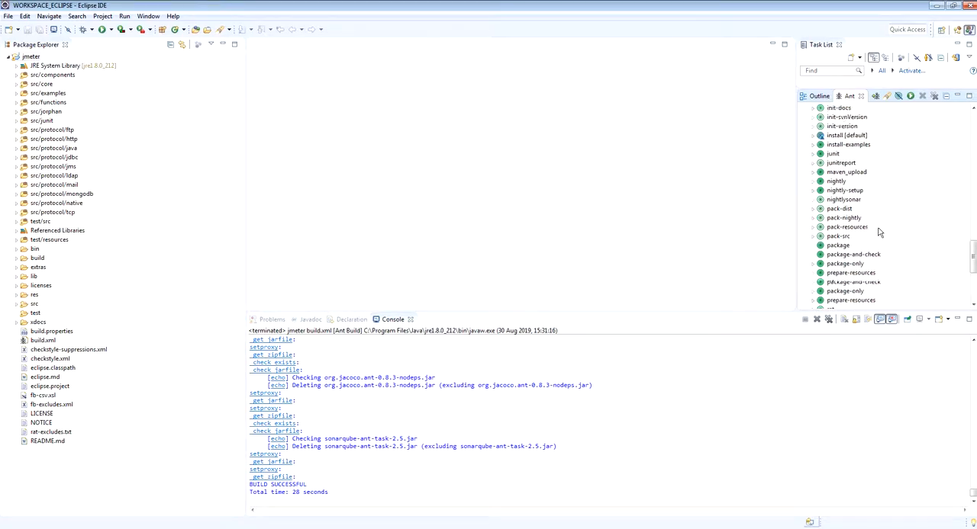
scroll(down, 3)
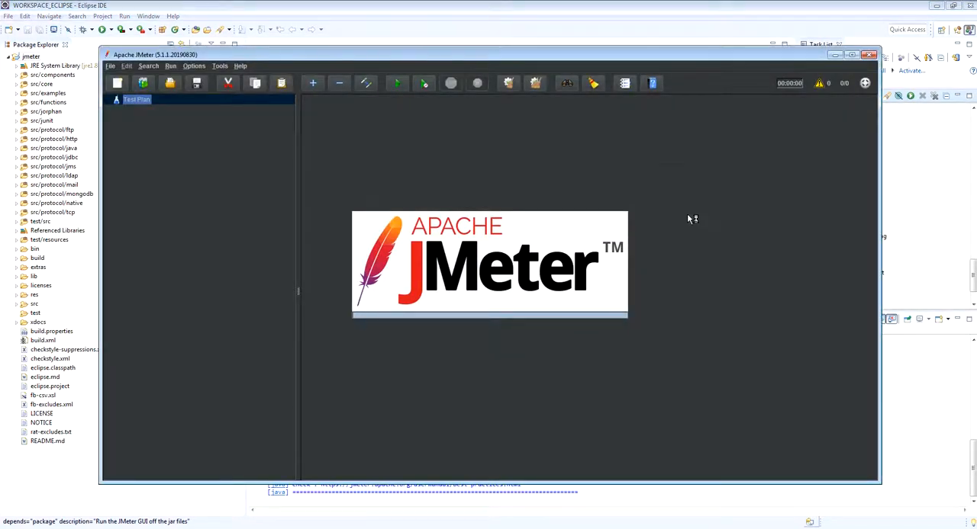
click(136, 99)
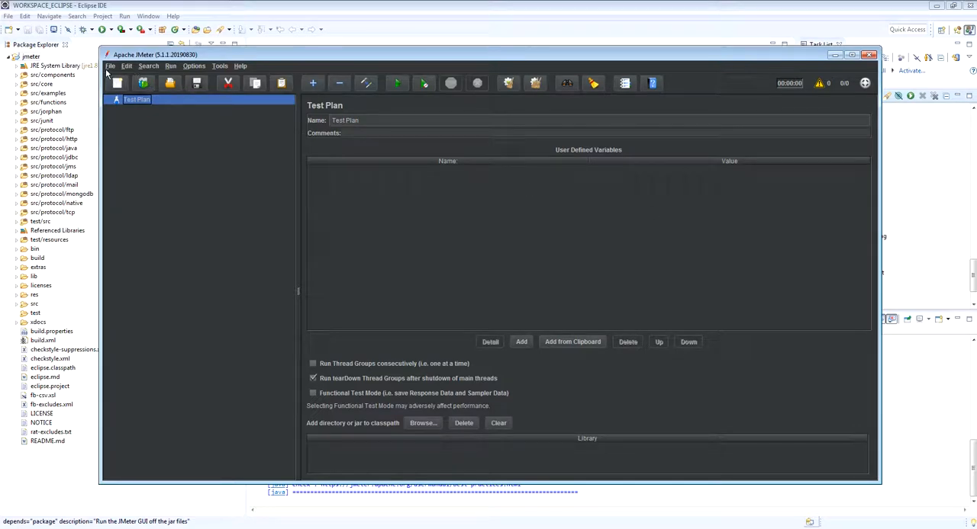
mouse_move(393, 14)
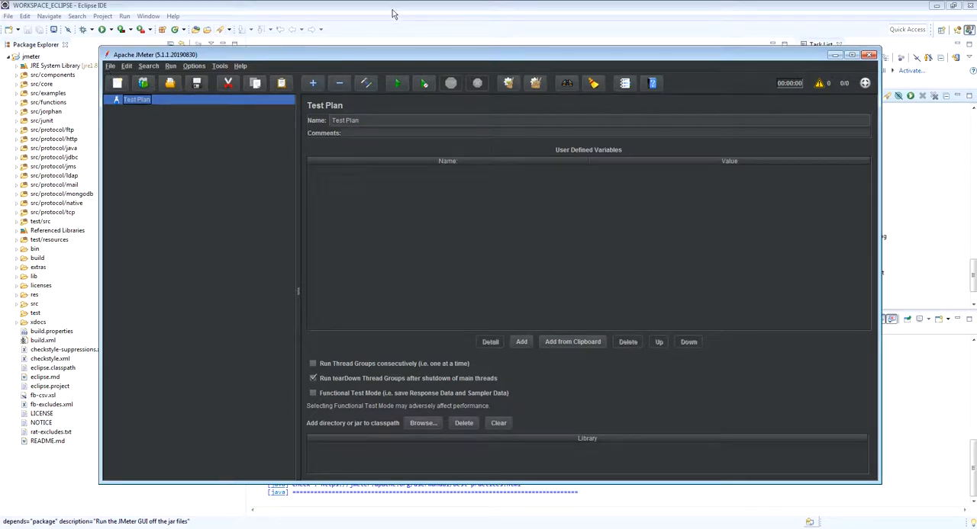